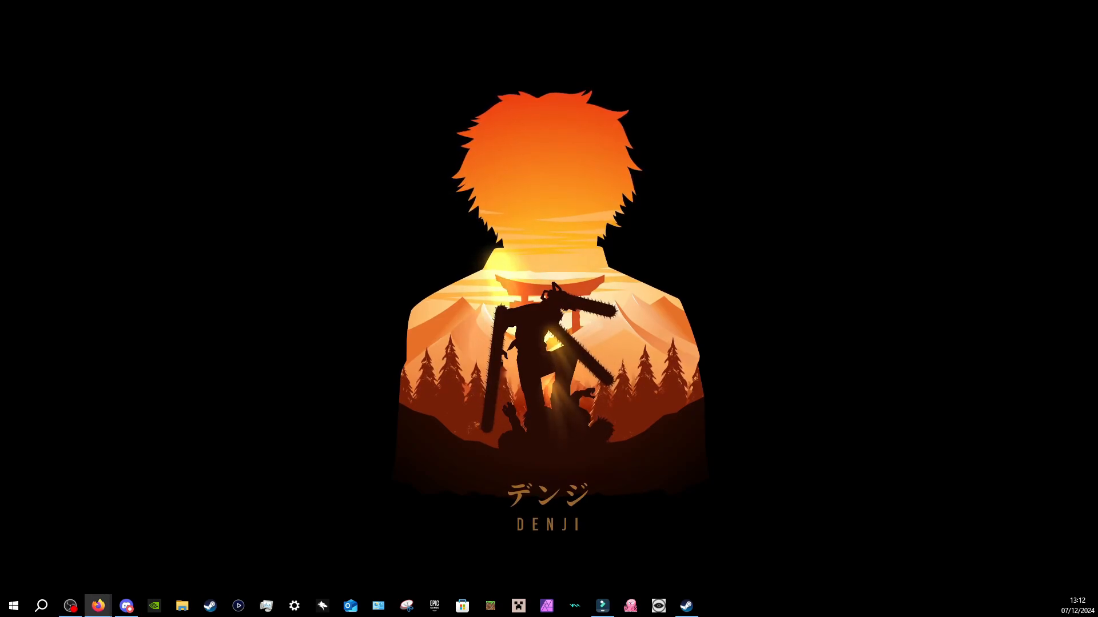
# - Bring Firefox forward to show the opentrack GitHub repository tab
pyautogui.click(97, 606)
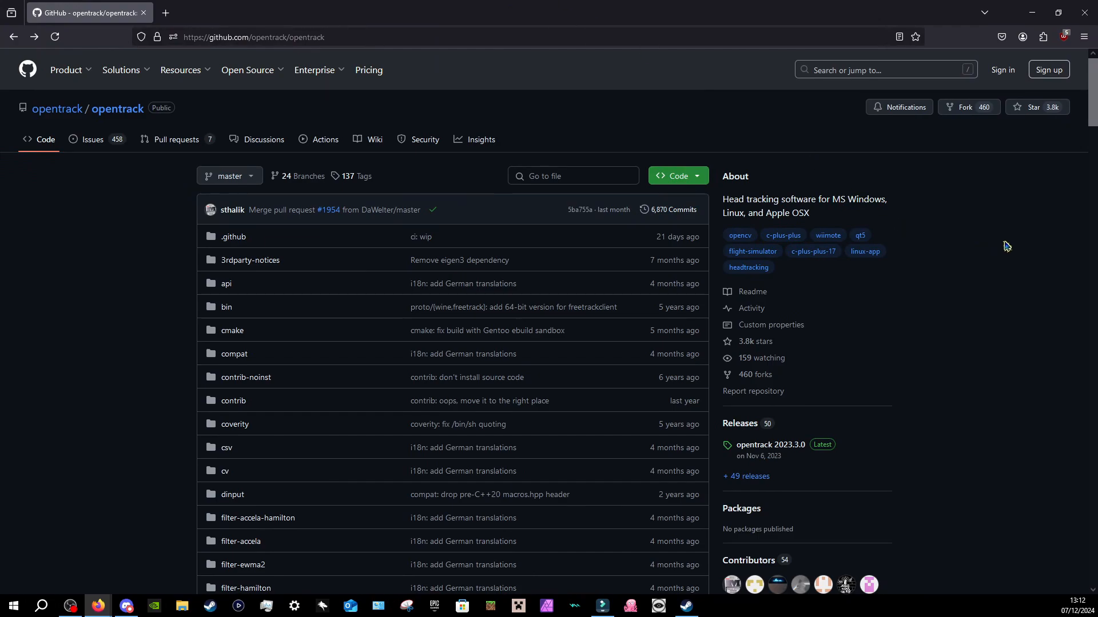
pyautogui.moveTo(420, 182)
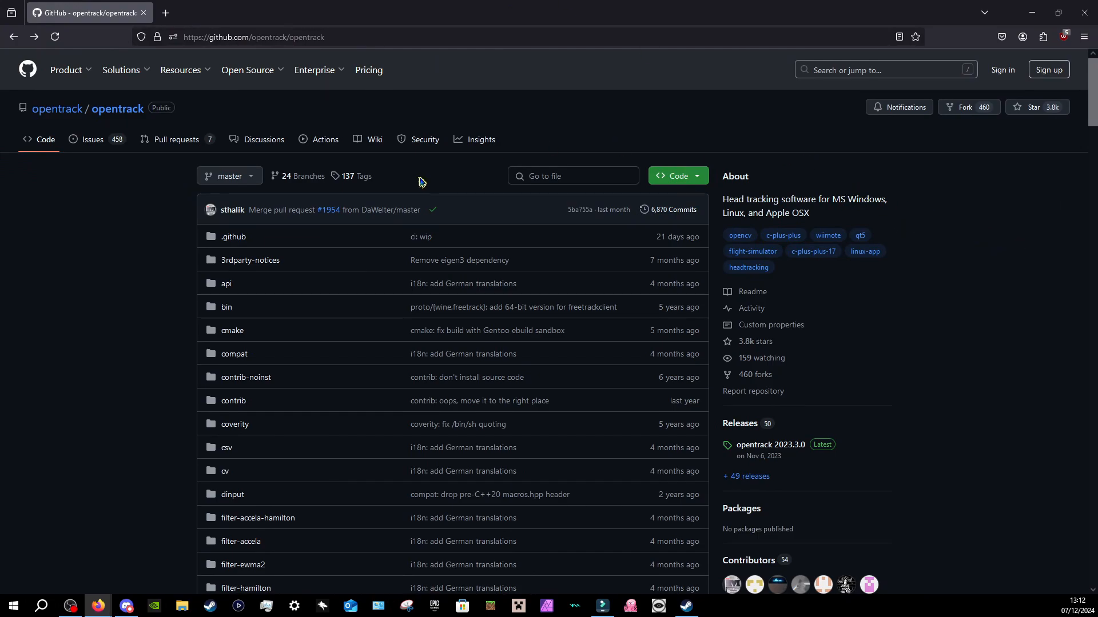
pyautogui.moveTo(130, 218)
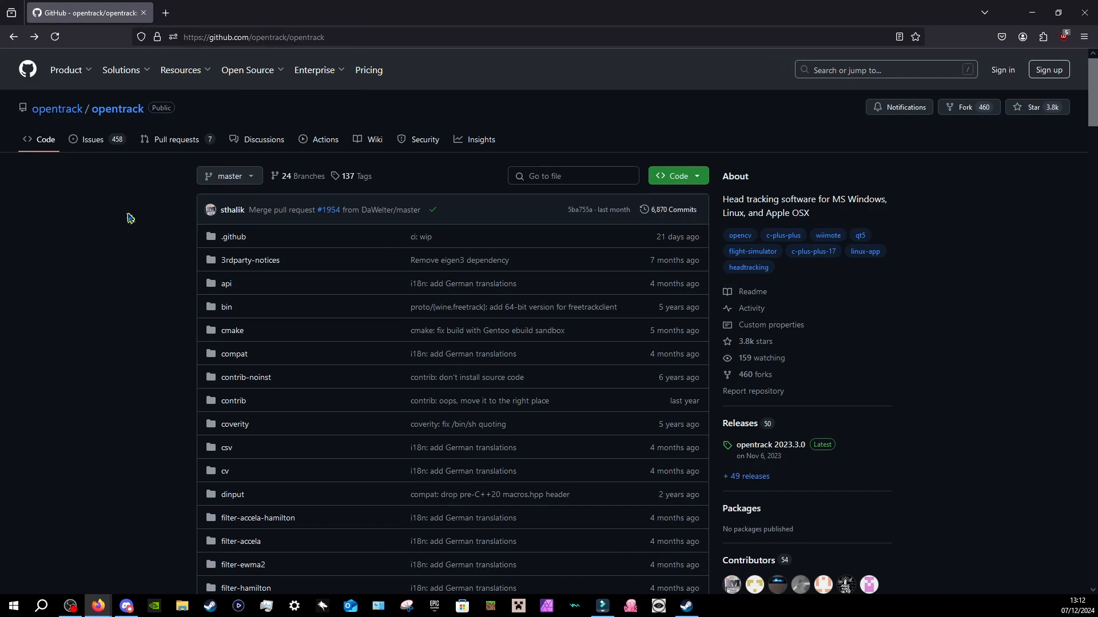
pyautogui.moveTo(169, 176)
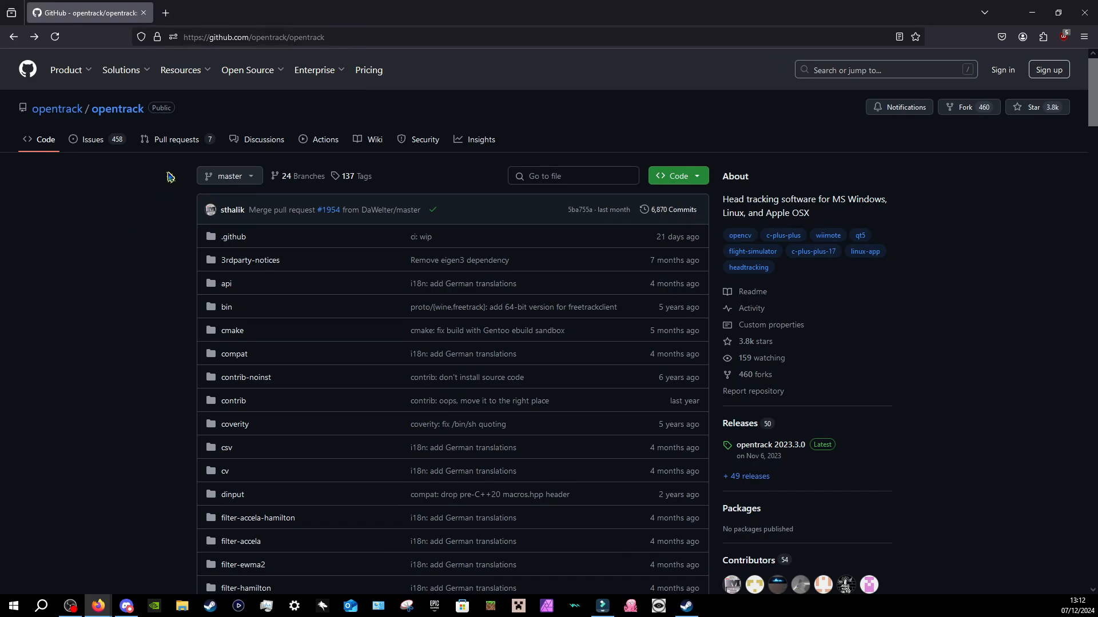
pyautogui.moveTo(311, 33)
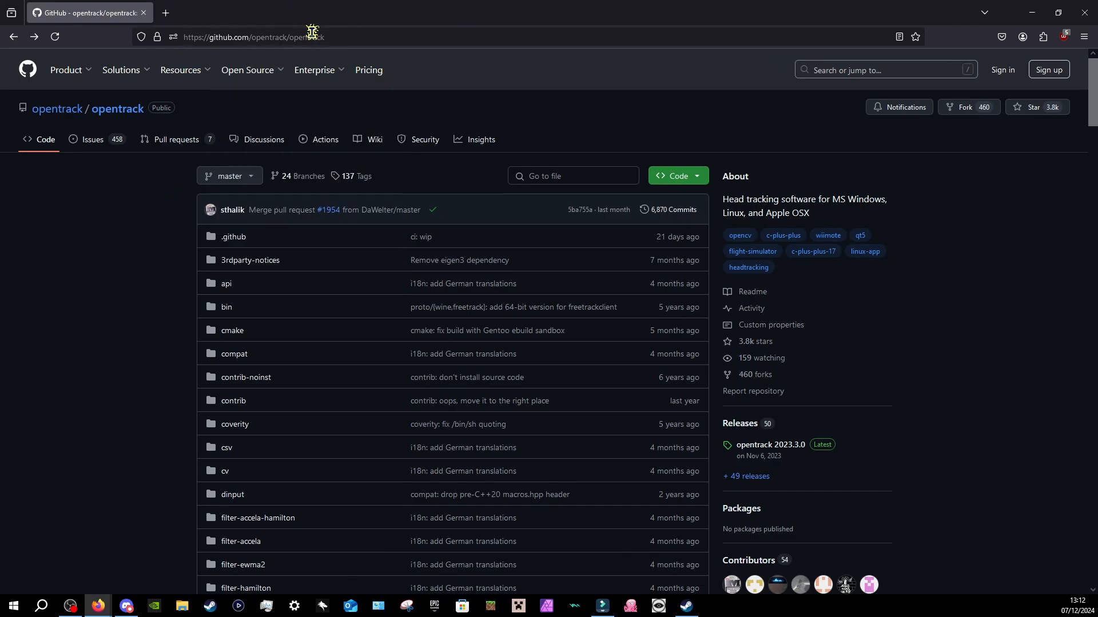
# - Open the latest opentrack 2023.3.0 release page from the repository's Releases section
pyautogui.scroll(-3)
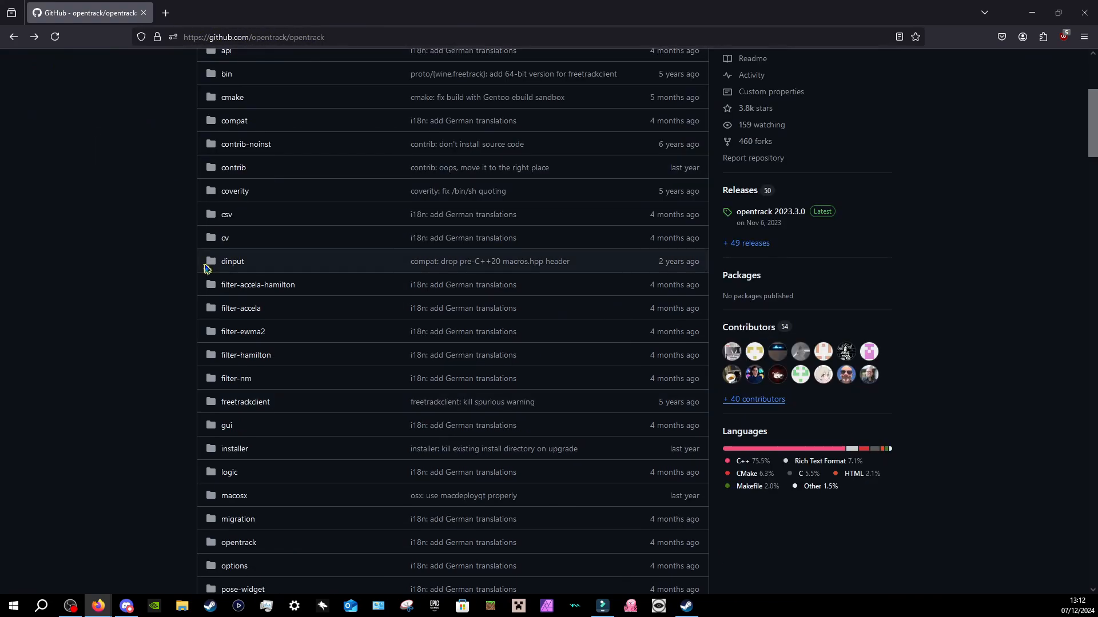
pyautogui.scroll(3)
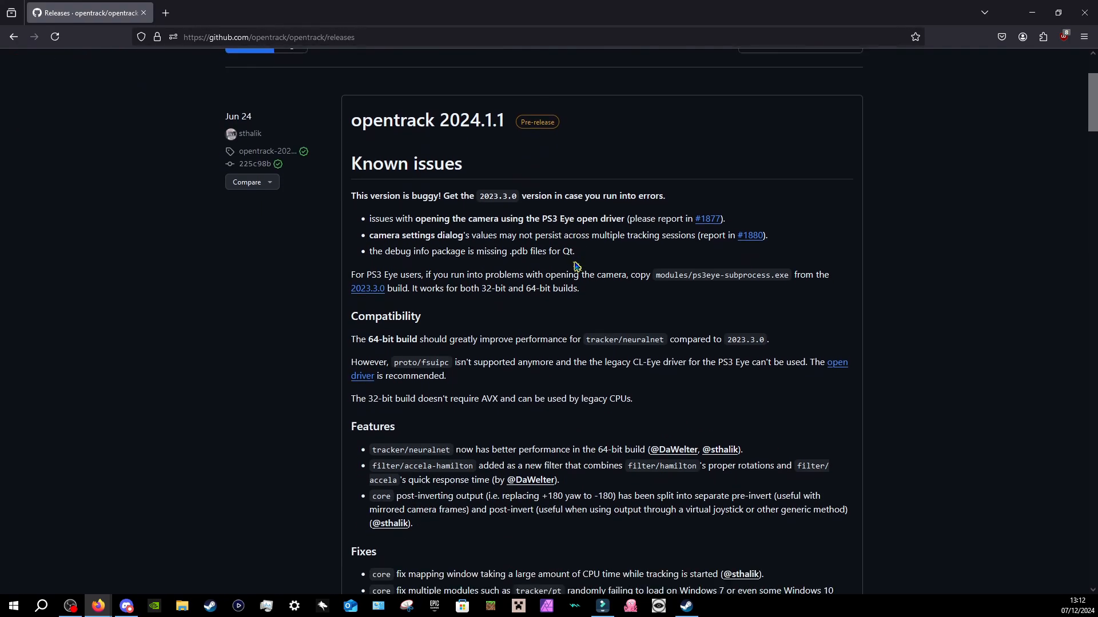
pyautogui.scroll(-3)
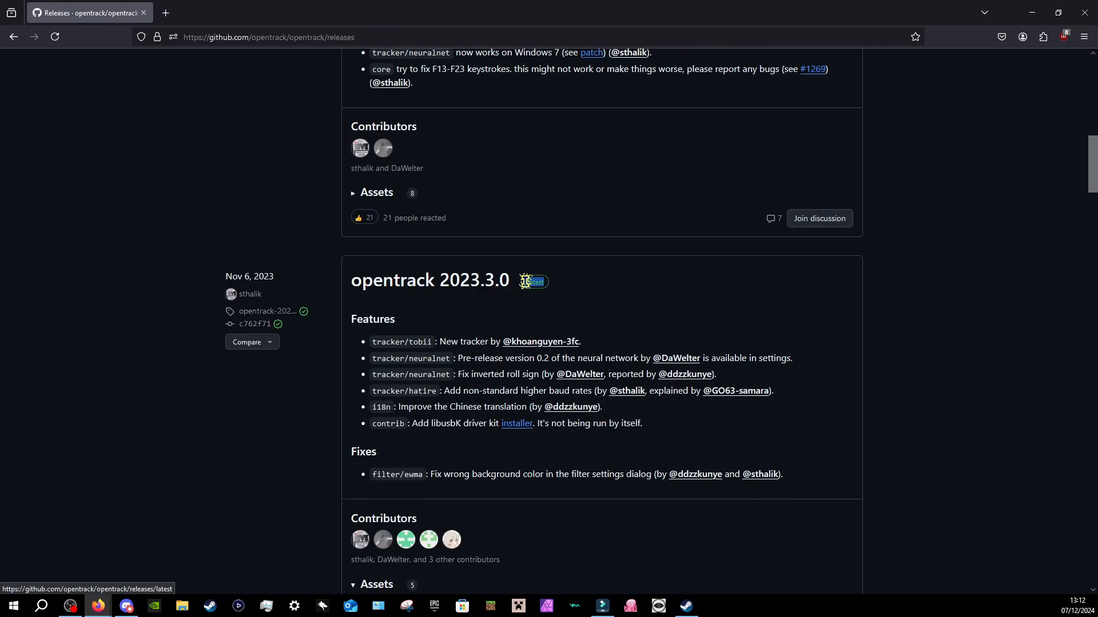
pyautogui.click(532, 281)
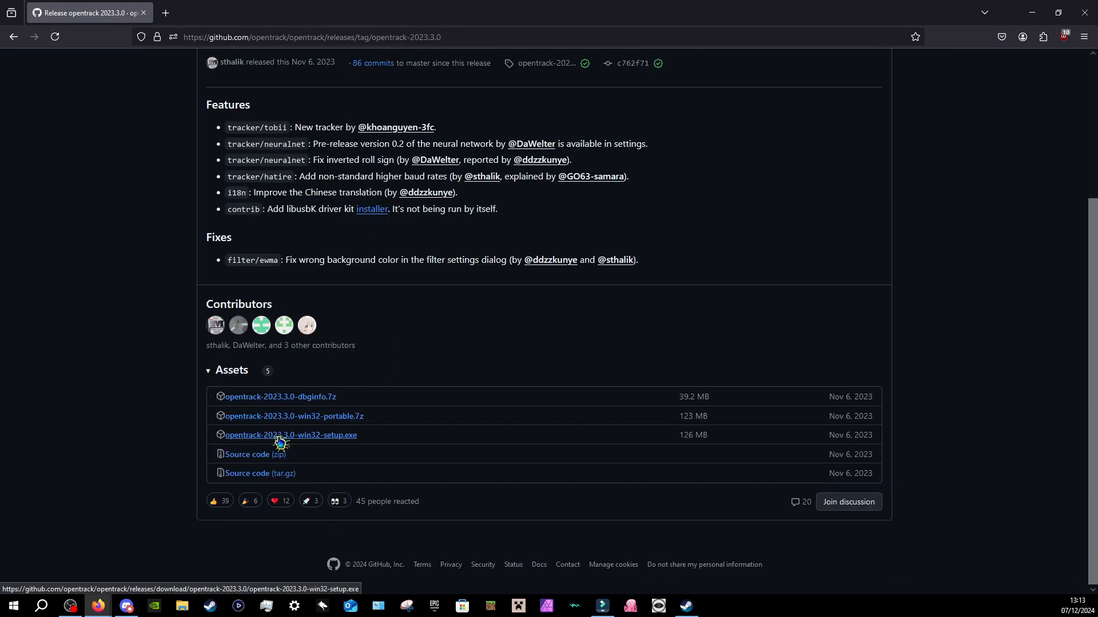
pyautogui.moveTo(308, 443)
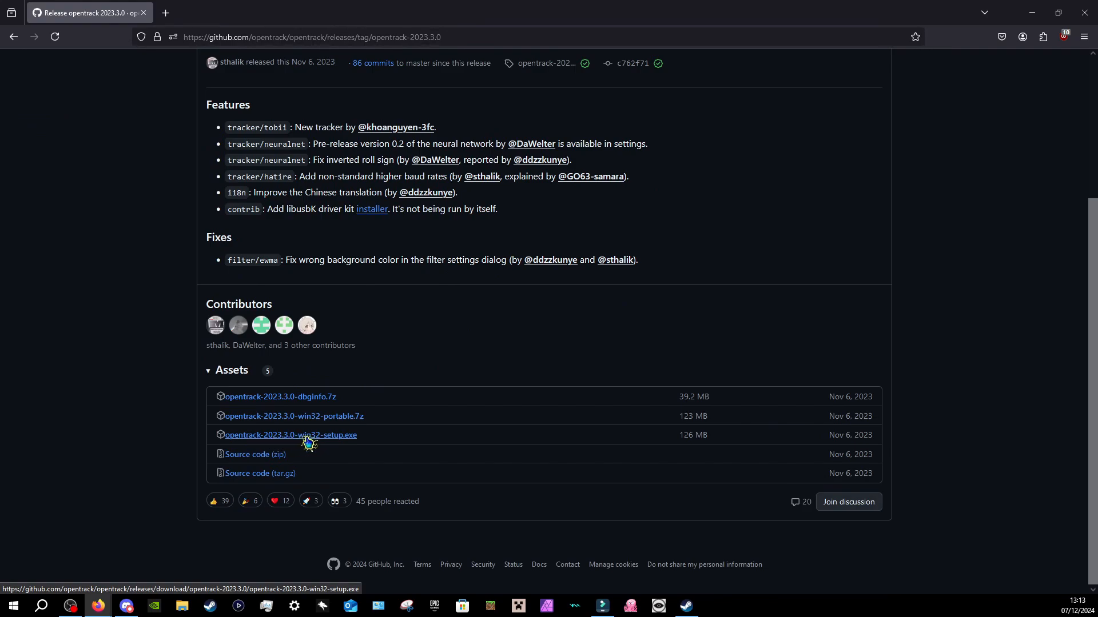
# - Start downloading opentrack-2023.3.0-win32-setup.exe, then cancel it and close the downloads panel
pyautogui.click(290, 434)
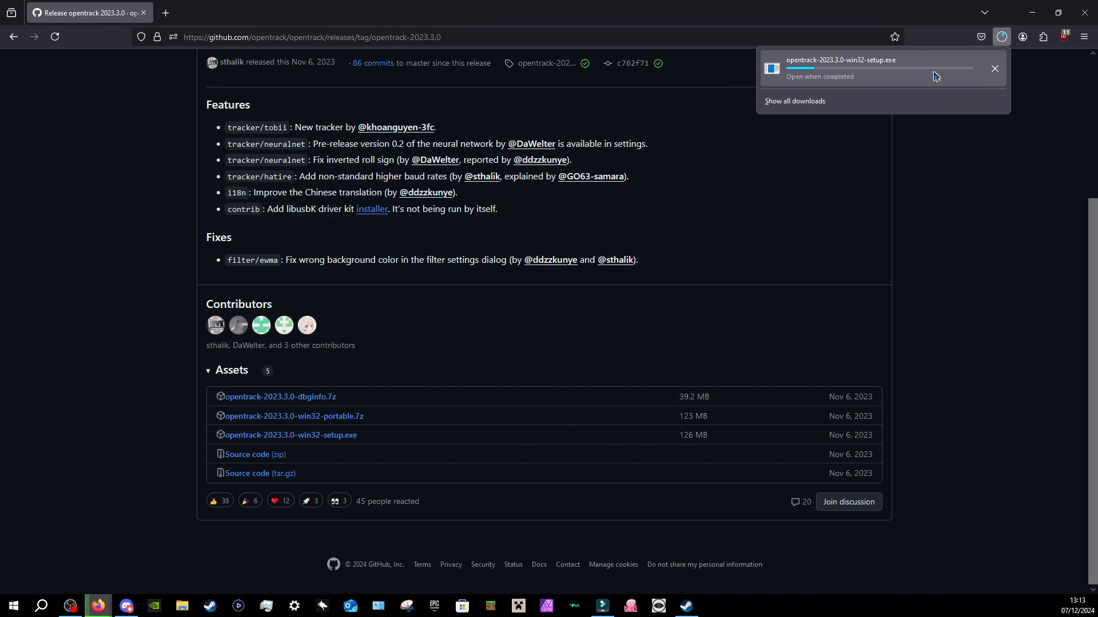
pyautogui.scroll(3)
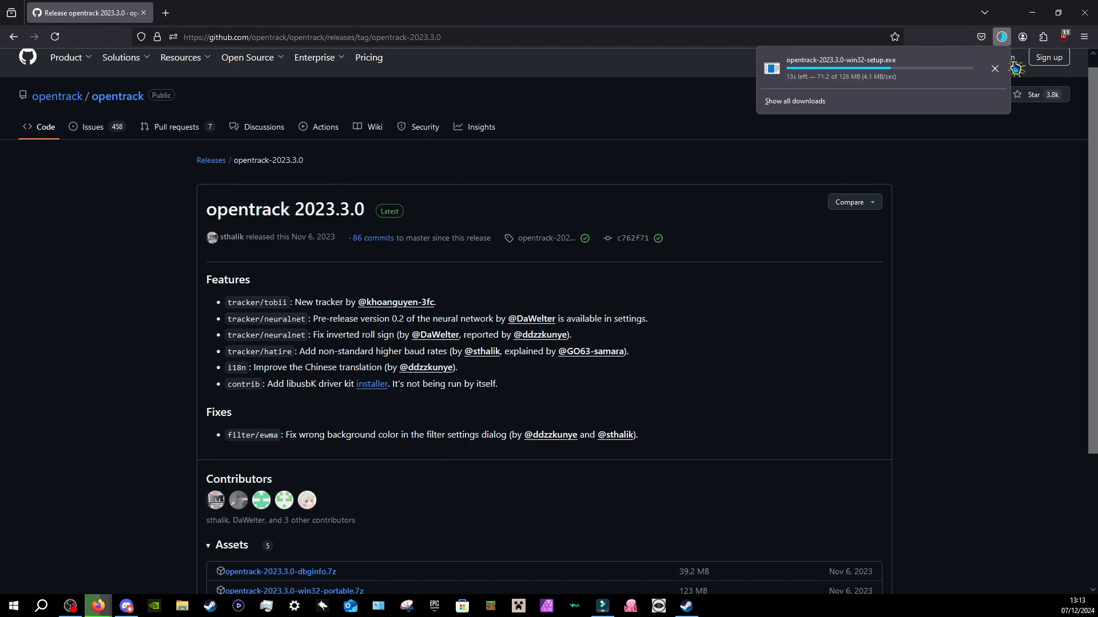
pyautogui.click(994, 68)
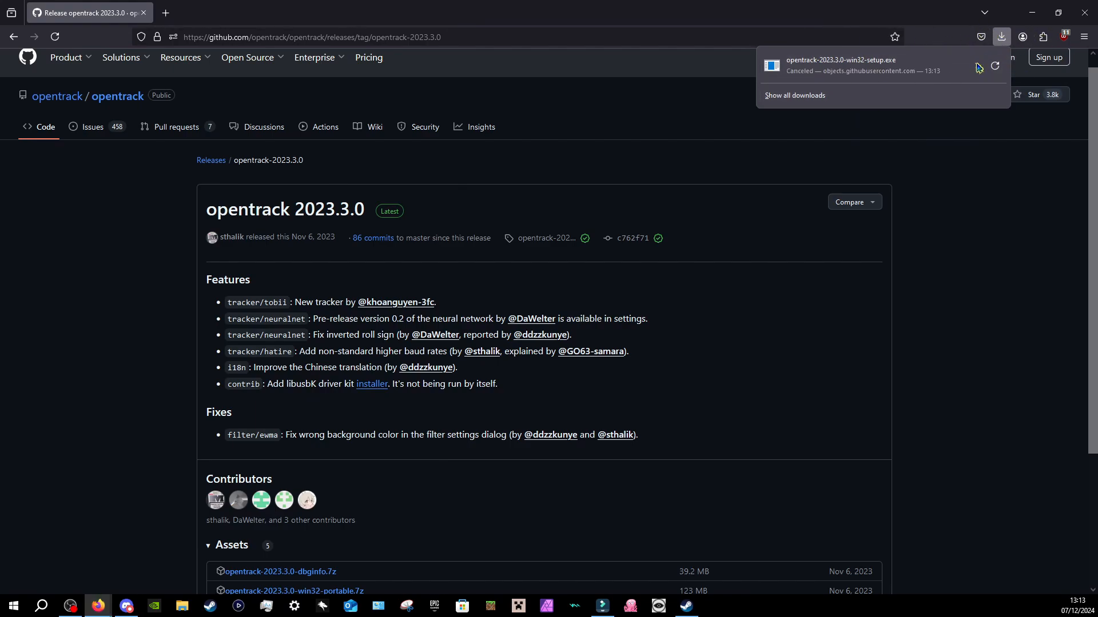
pyautogui.click(994, 284)
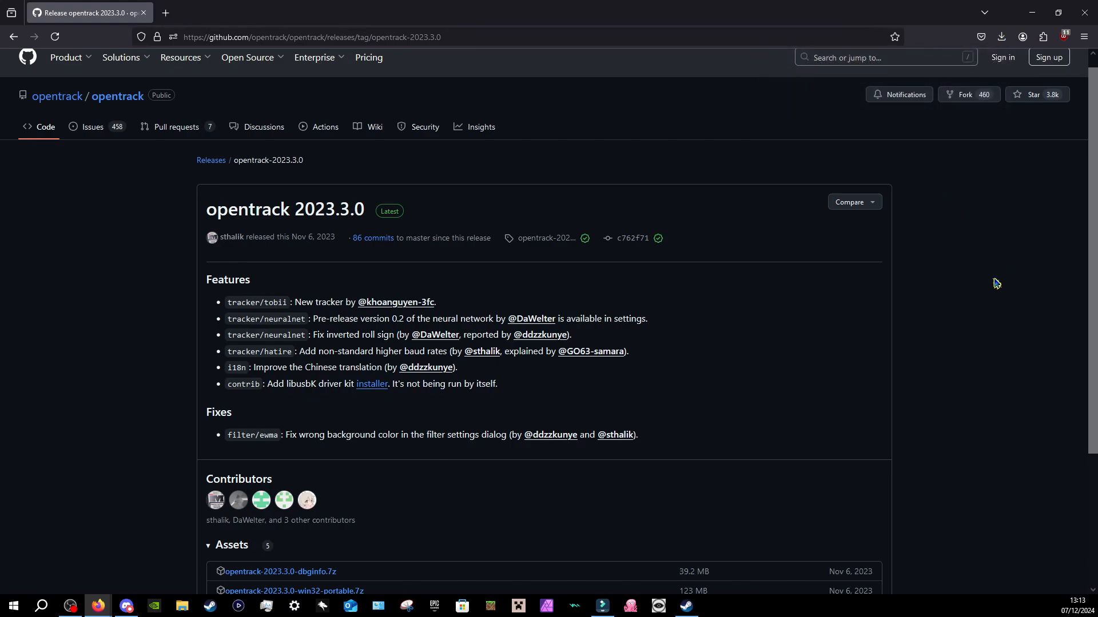
# - Scroll the page while bringing up the AIRLegend/aitrack repository on GitHub
pyautogui.scroll(-3)
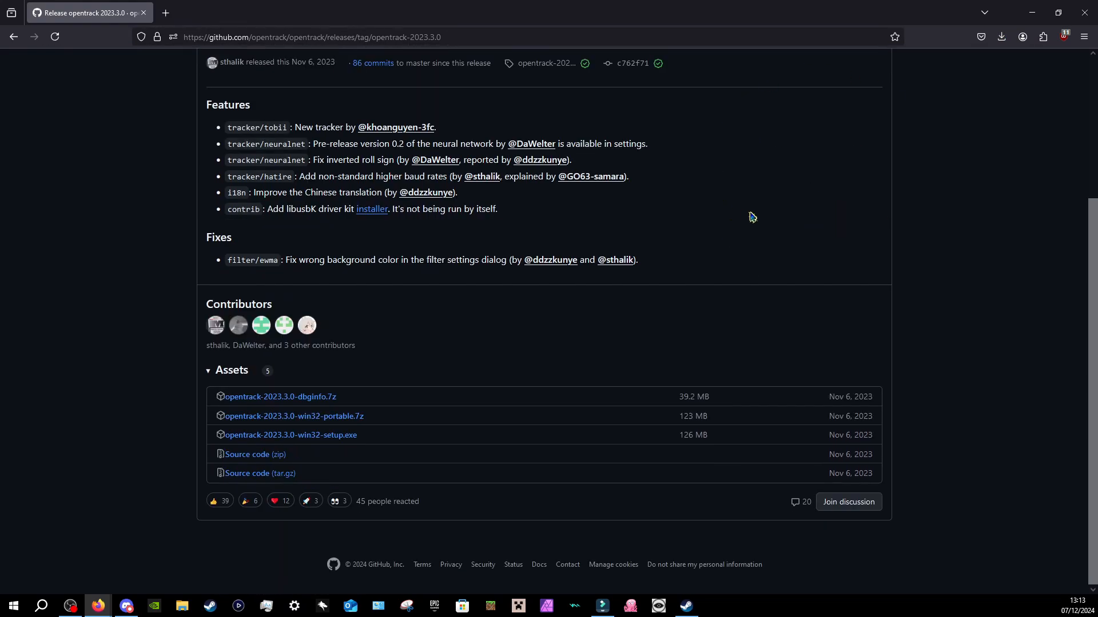
pyautogui.scroll(3)
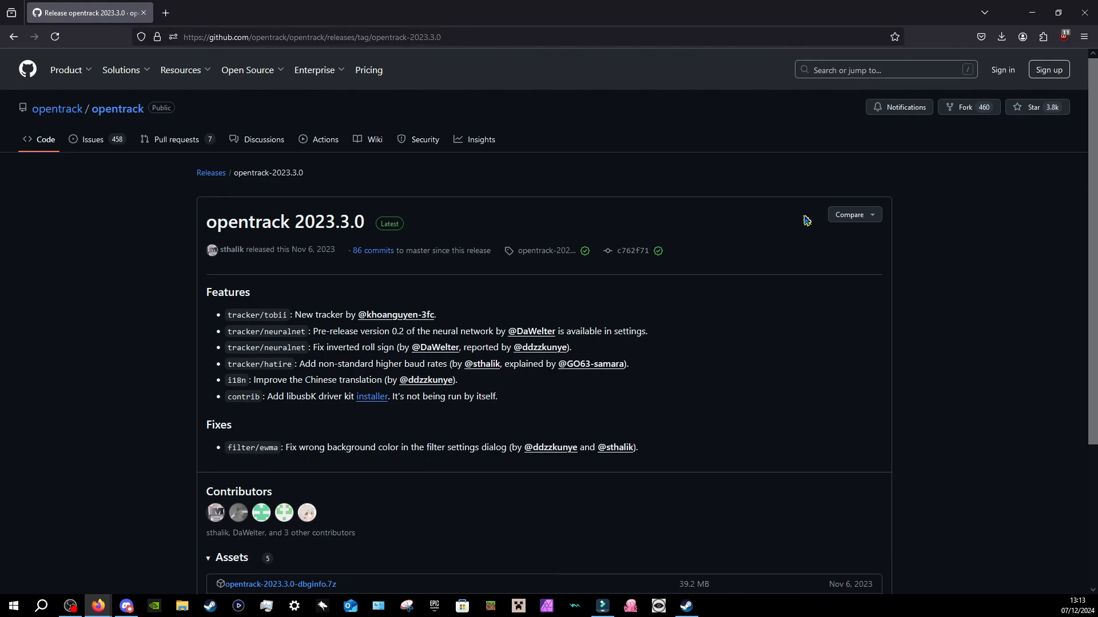
pyautogui.scroll(-3)
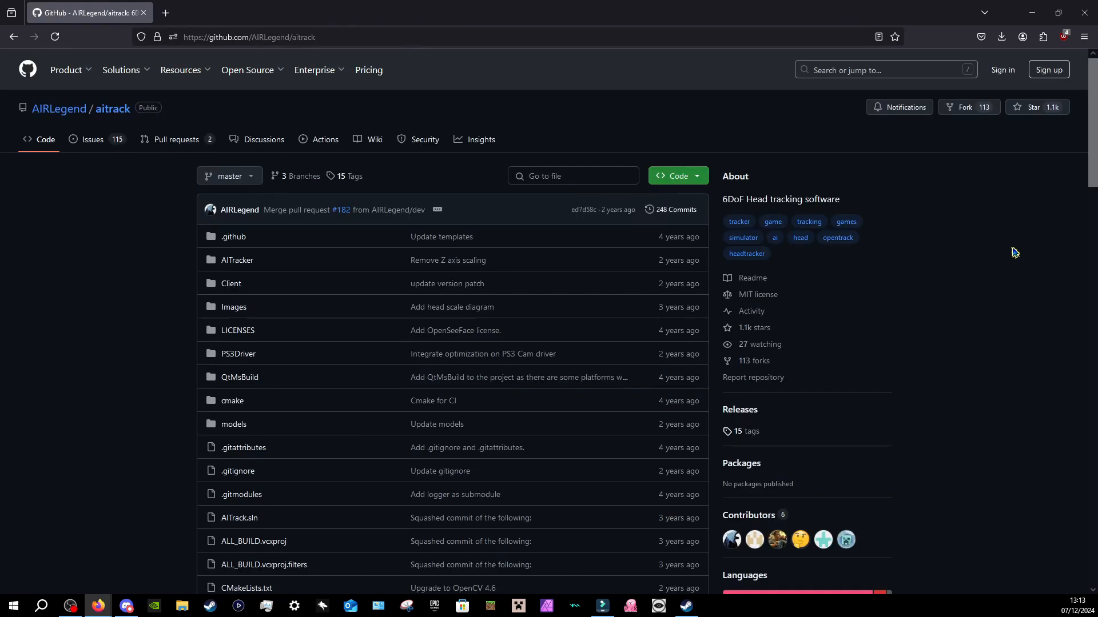
pyautogui.moveTo(120, 193)
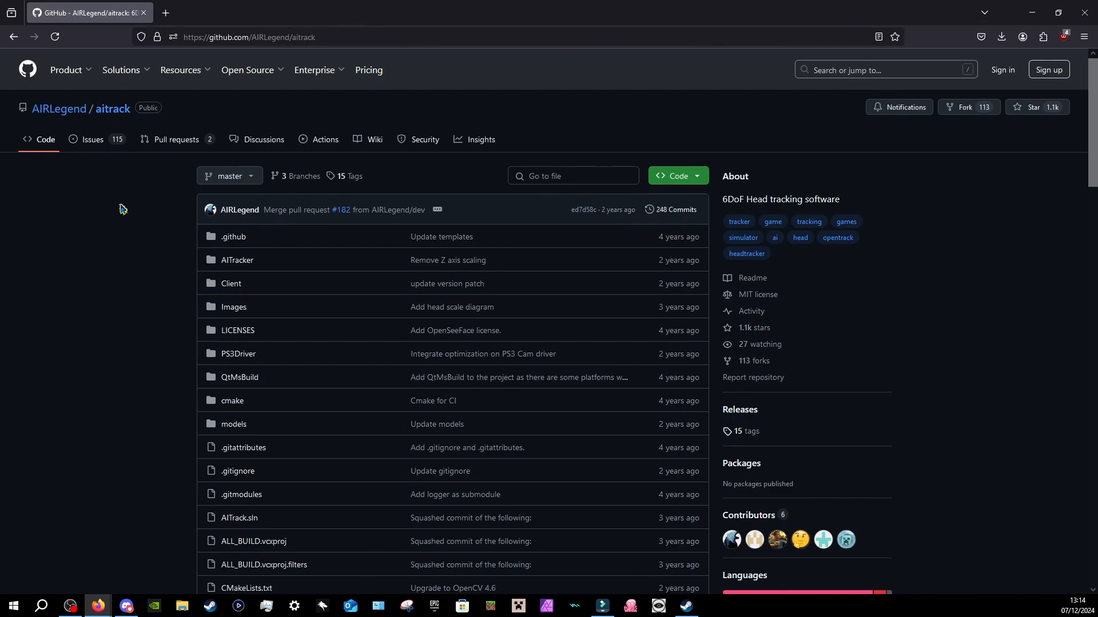
# - Open aitrack (Alpha) v0.7.1, start then cancel aitrack-v0.7.1.zip, and minimise Firefox
pyautogui.scroll(-3)
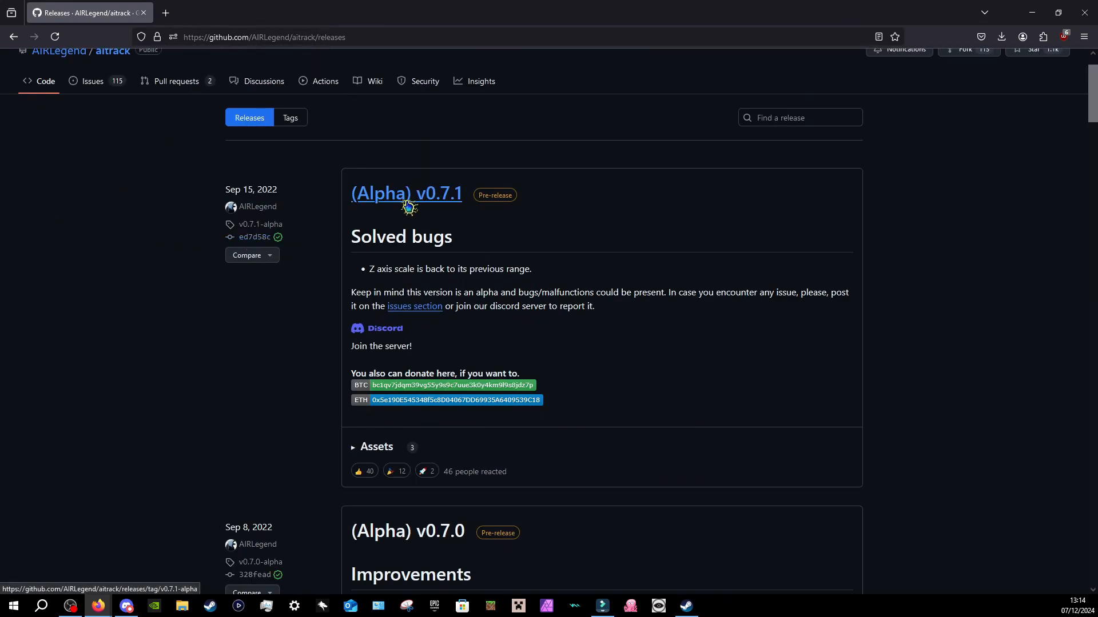
pyautogui.moveTo(427, 210)
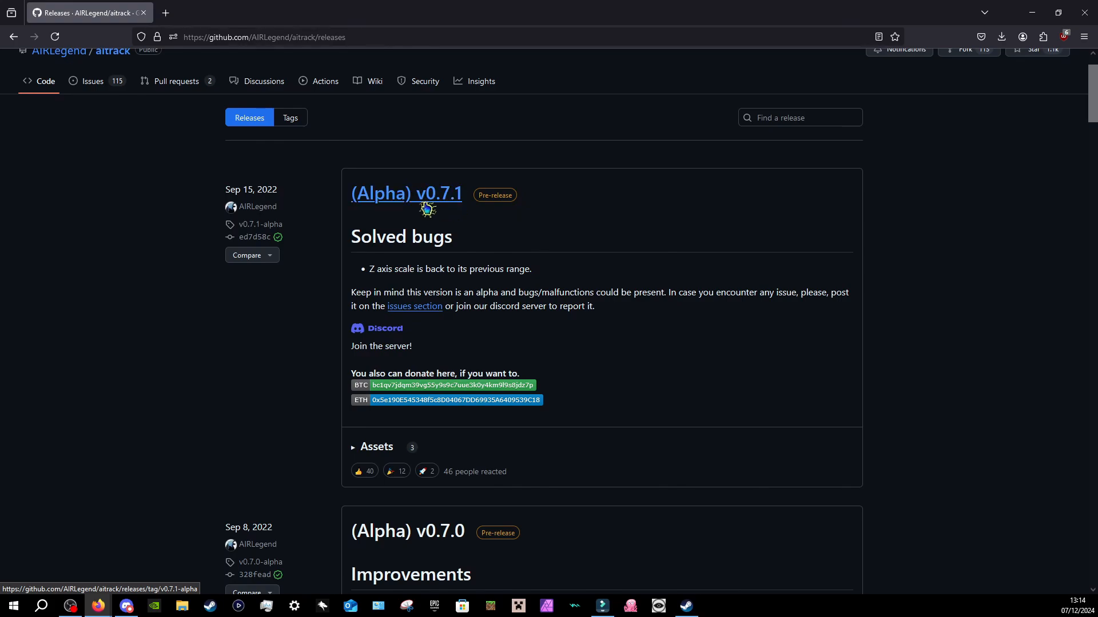
pyautogui.click(406, 193)
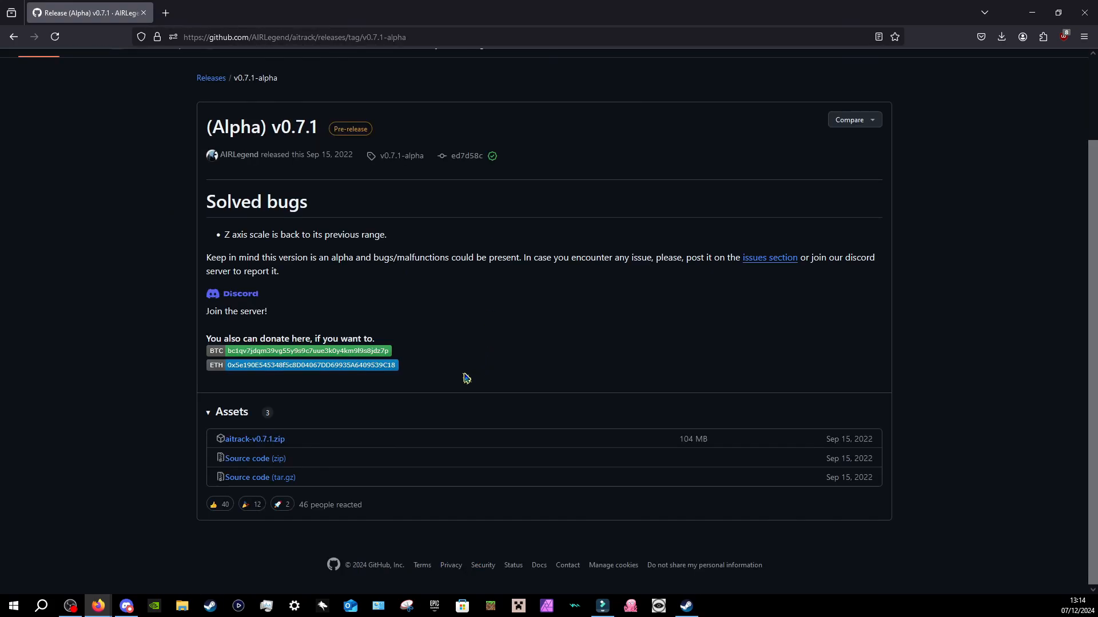
pyautogui.moveTo(253, 440)
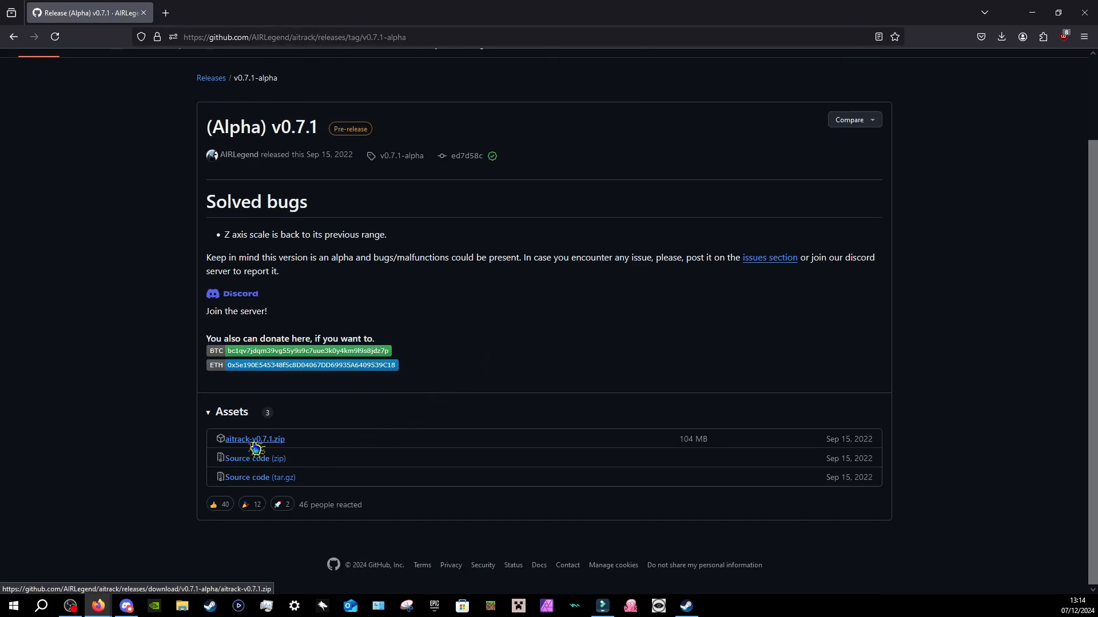
pyautogui.click(254, 439)
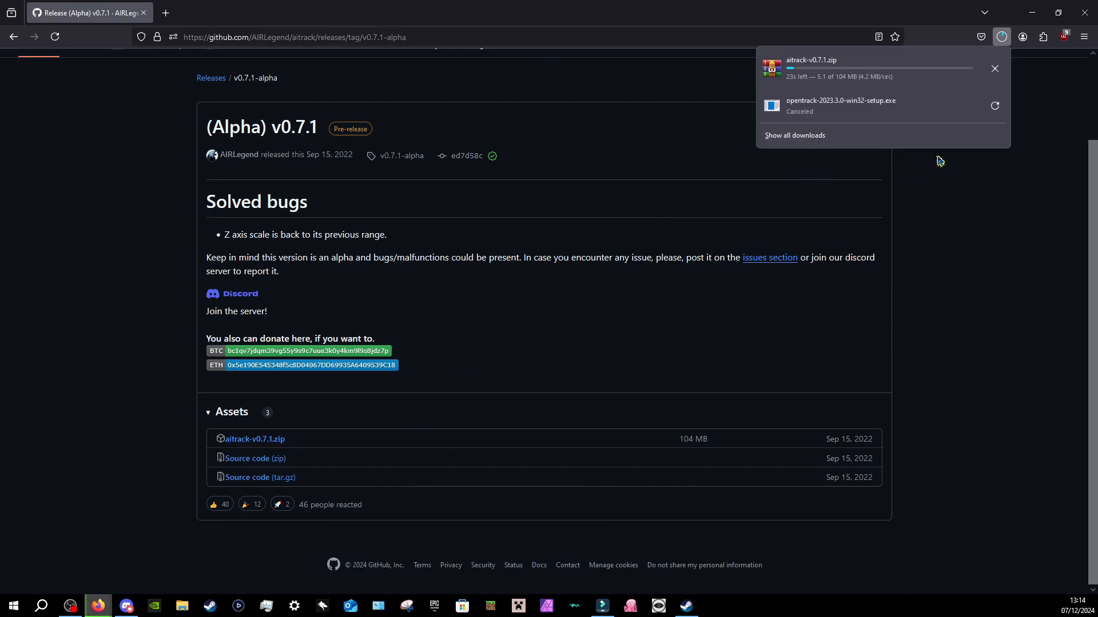
pyautogui.moveTo(548, 129)
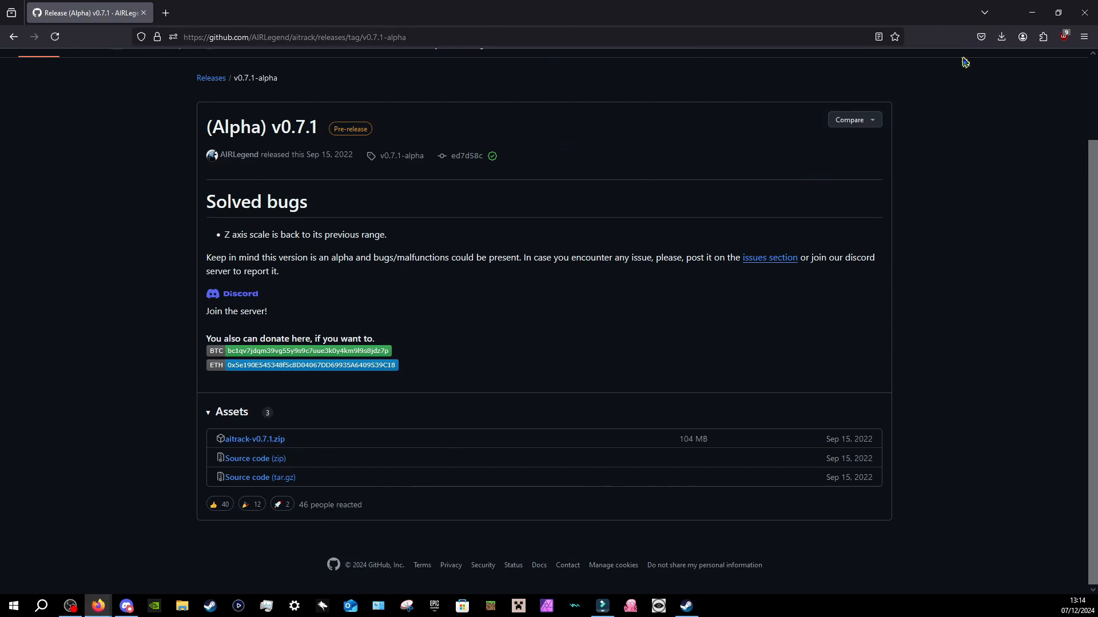
pyautogui.click(1001, 37)
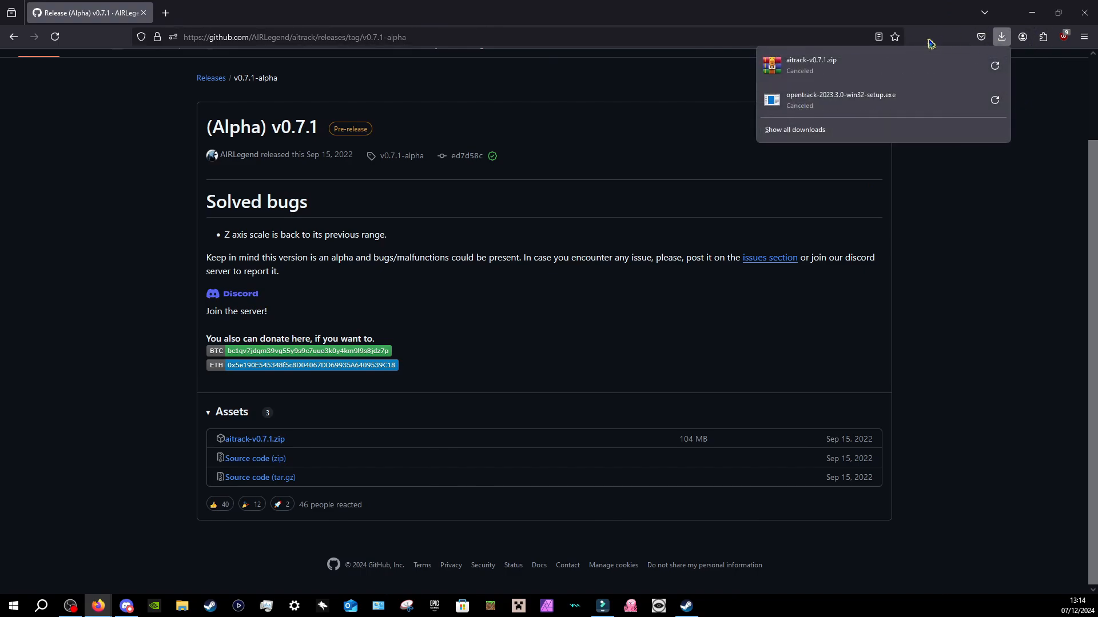
pyautogui.moveTo(1008, 231)
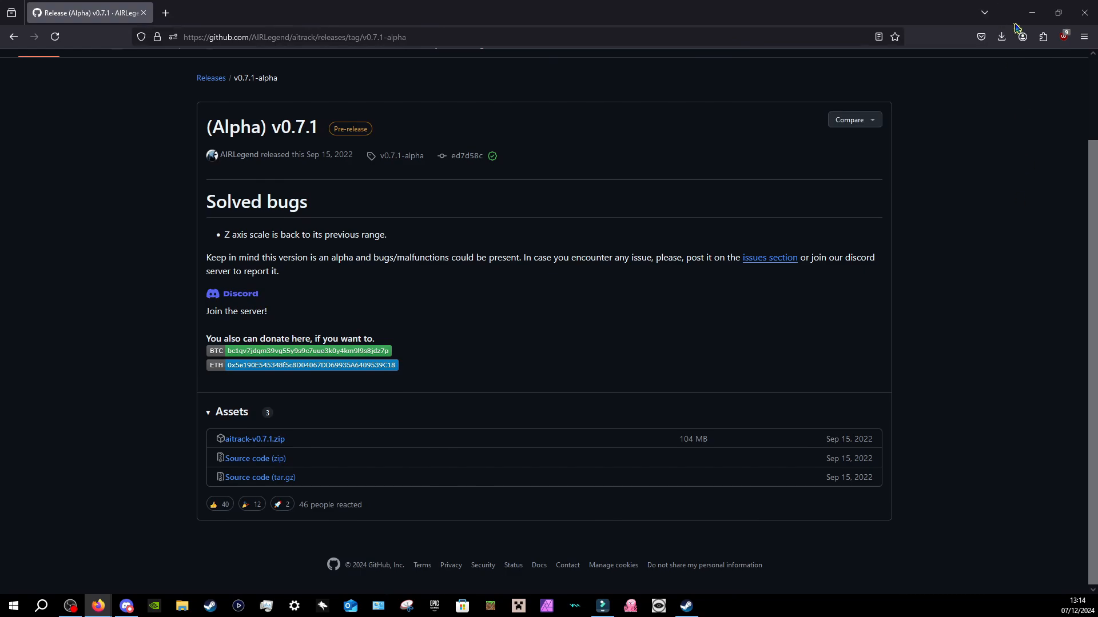
pyautogui.click(1057, 13)
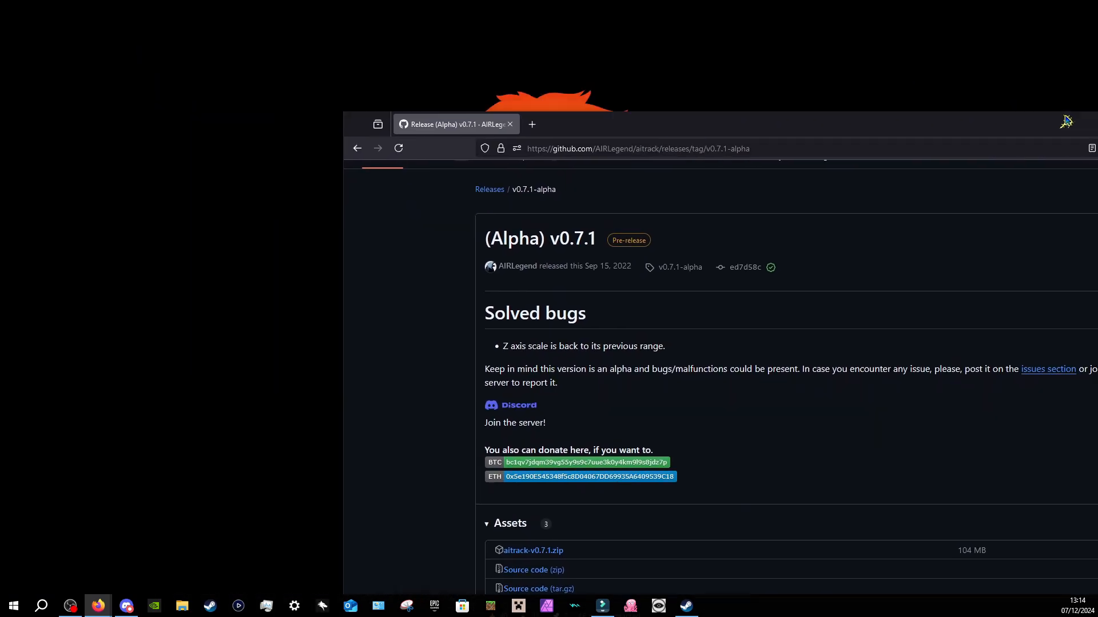
# - Open the aitrack-v0.7.1 folder on New Volume (D:) and run AITrack.exe
pyautogui.click(181, 606)
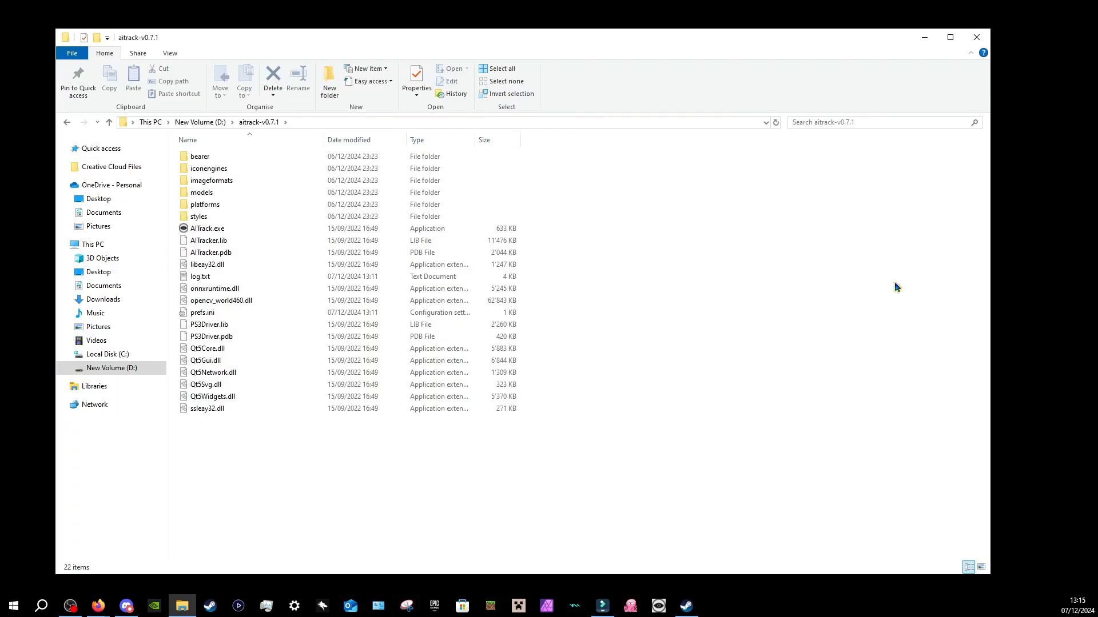
pyautogui.moveTo(271, 129)
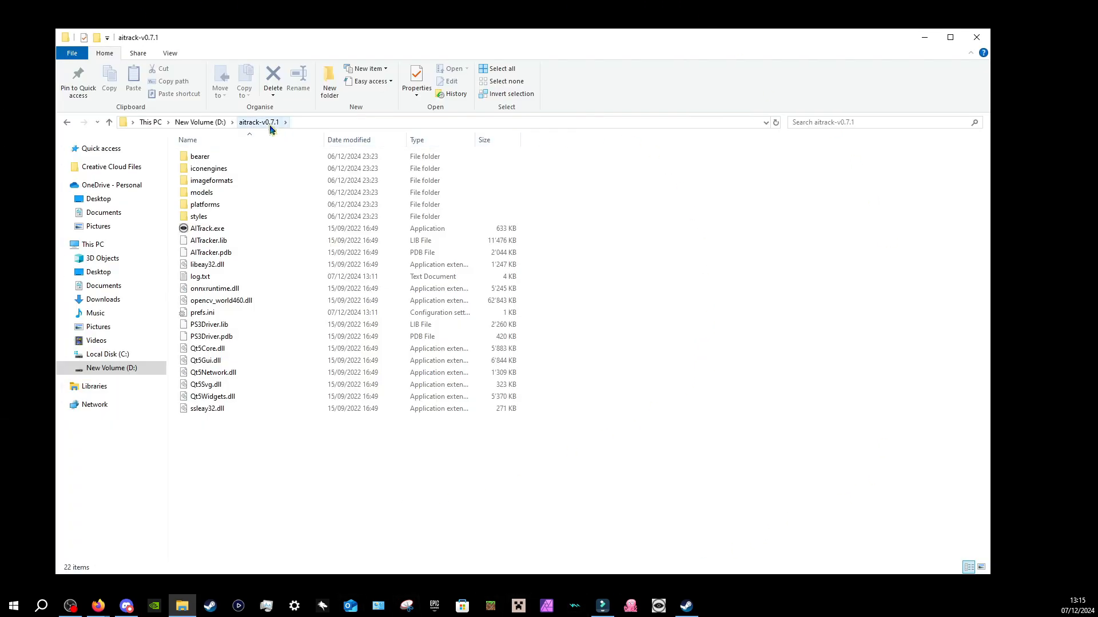
pyautogui.click(110, 367)
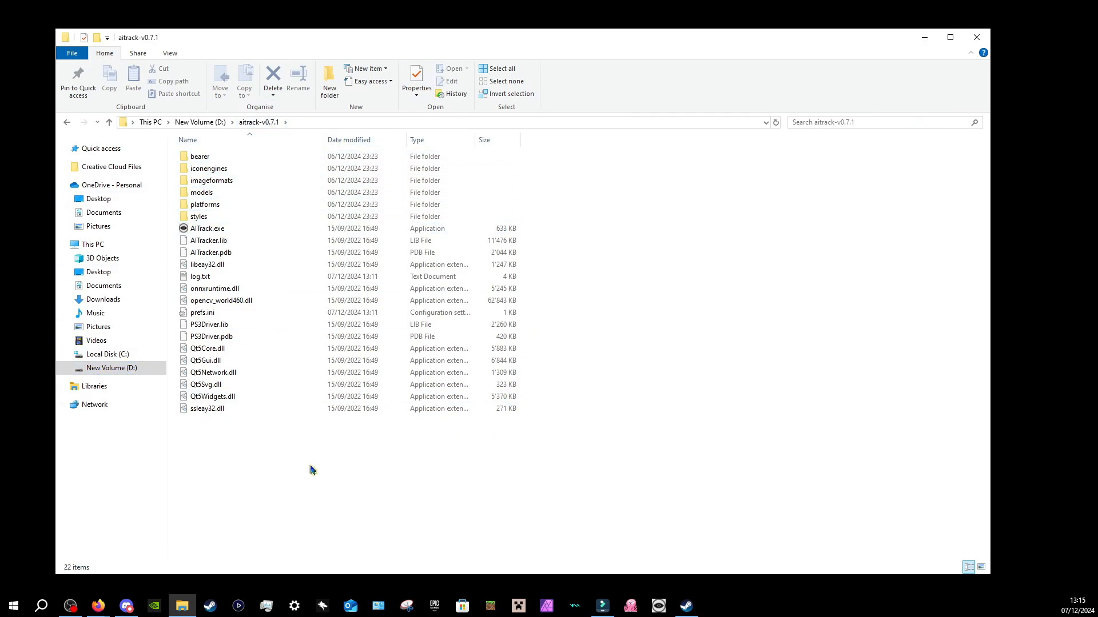
pyautogui.click(200, 156)
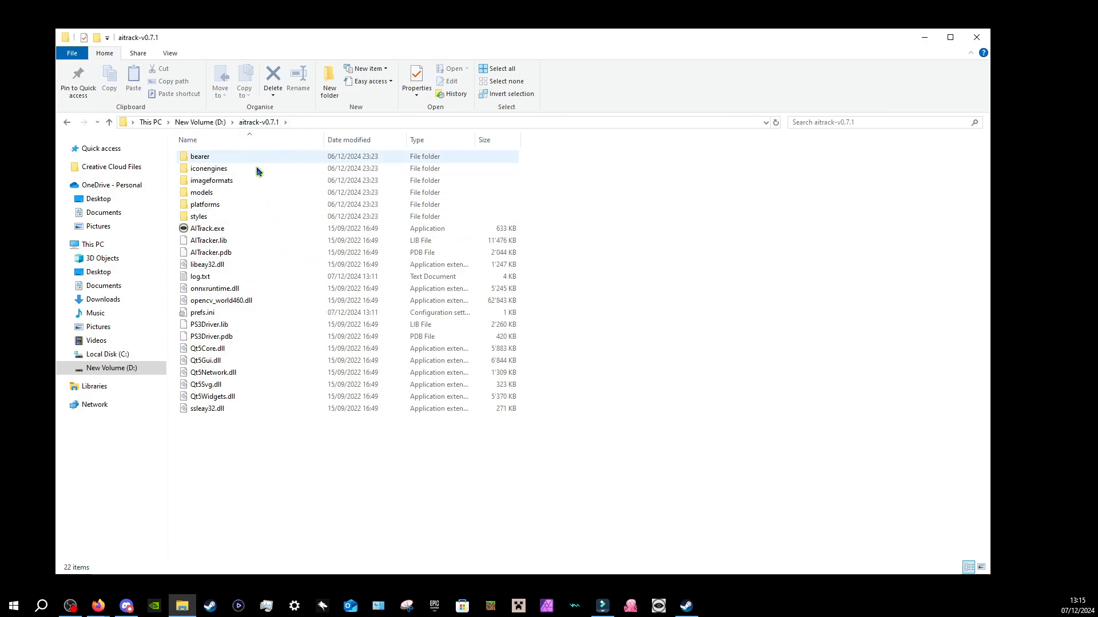
pyautogui.moveTo(199, 275)
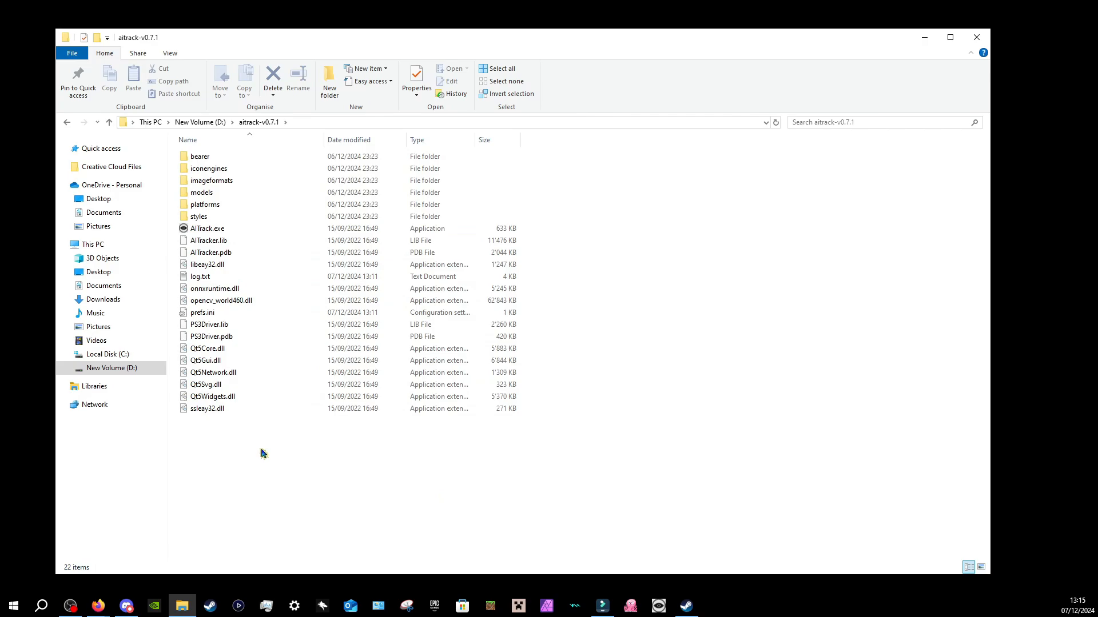
pyautogui.moveTo(218, 231)
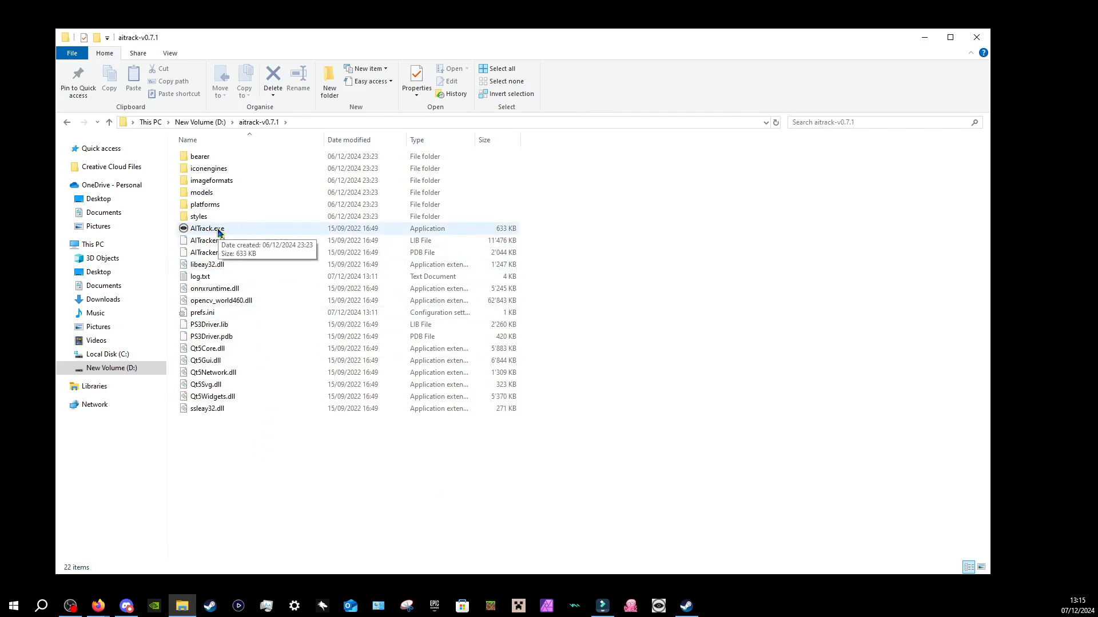
pyautogui.doubleClick(207, 228)
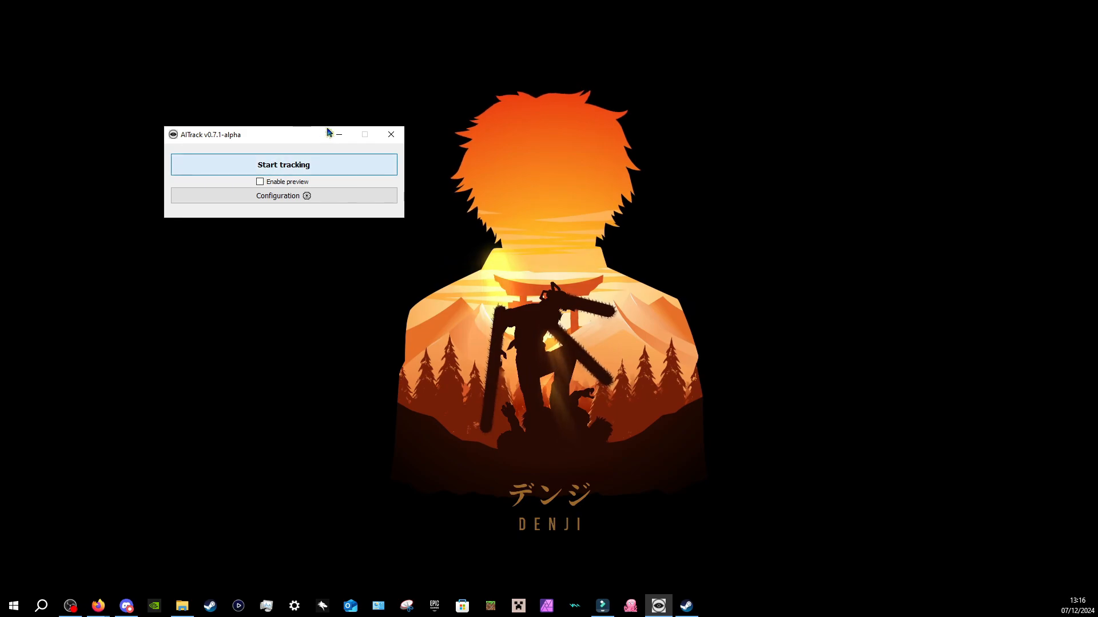
pyautogui.click(283, 164)
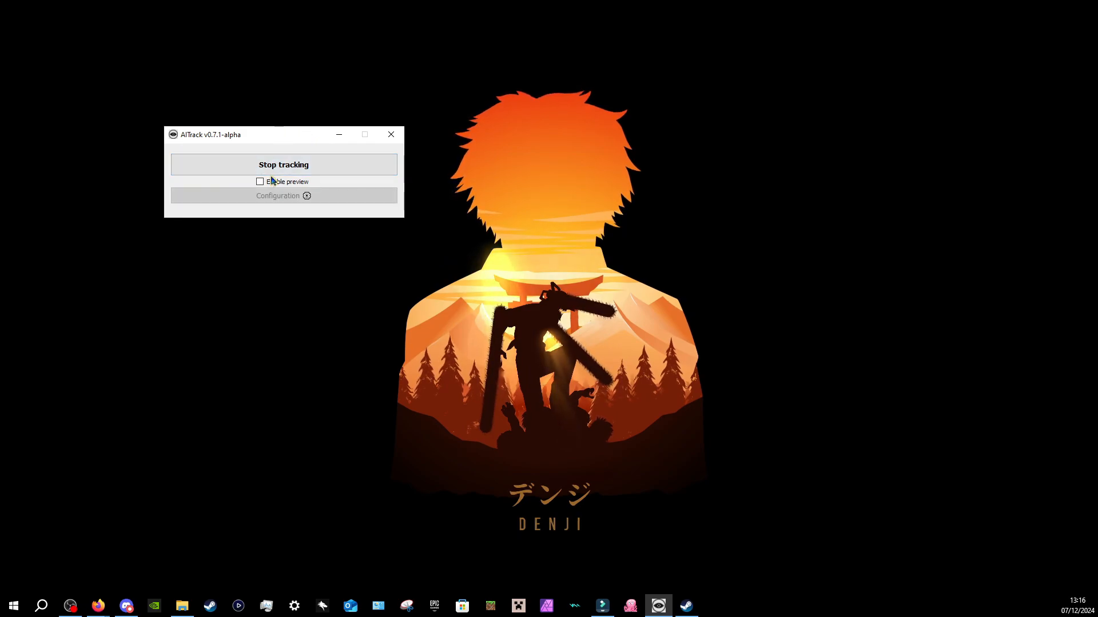
pyautogui.moveTo(280, 147)
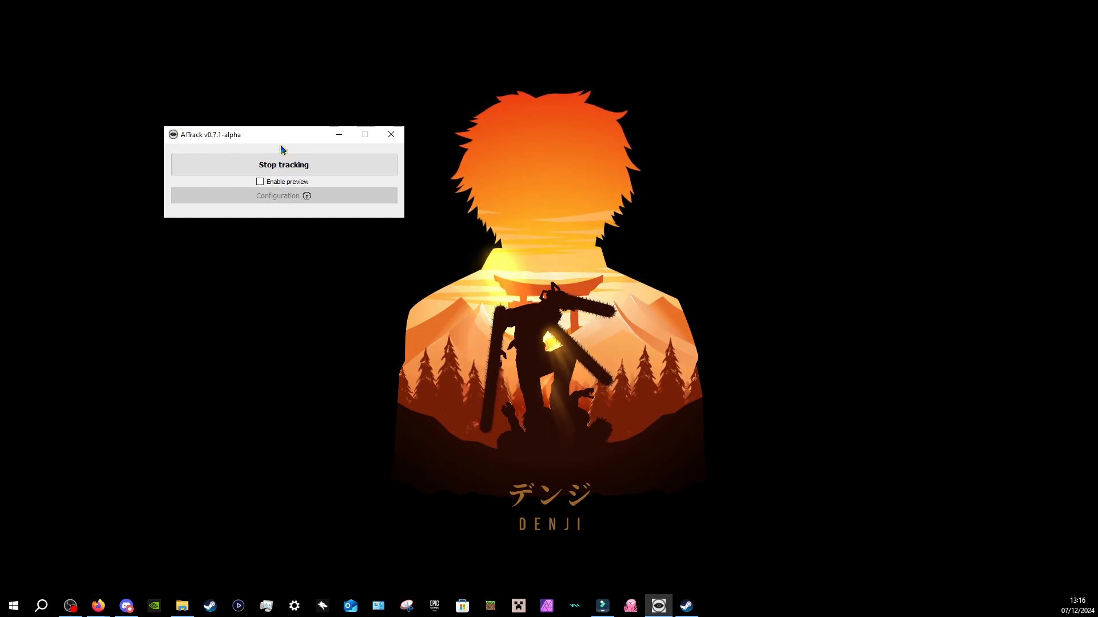
pyautogui.click(283, 165)
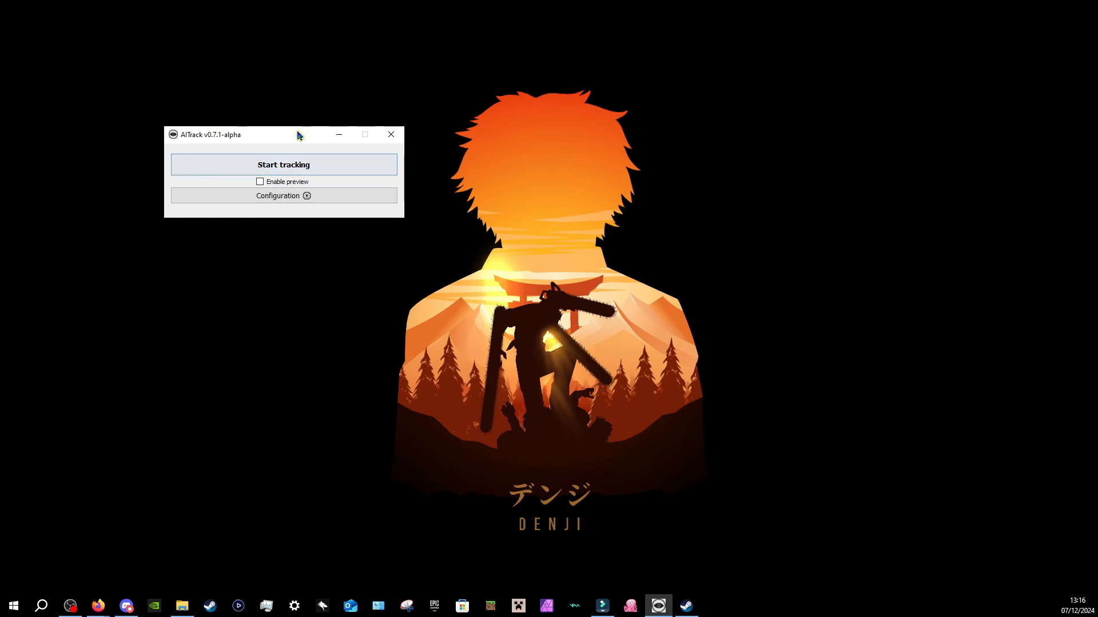
# - Enable AITrack's remote OpenTrack client with IP 127.0.0.1 and port 4242
pyautogui.click(283, 195)
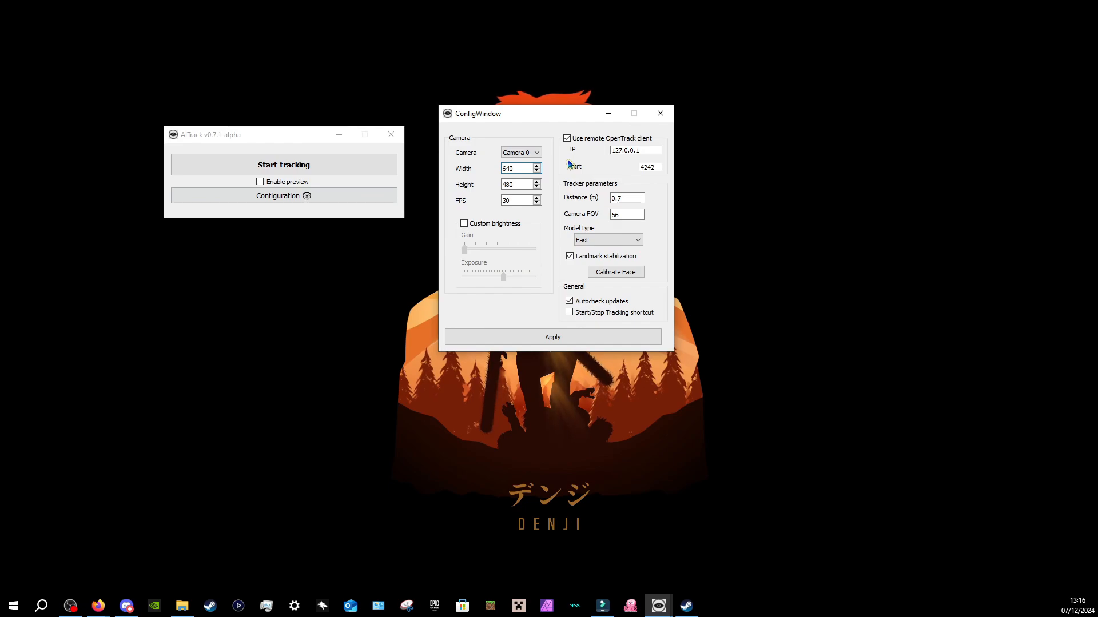
pyautogui.moveTo(547, 239)
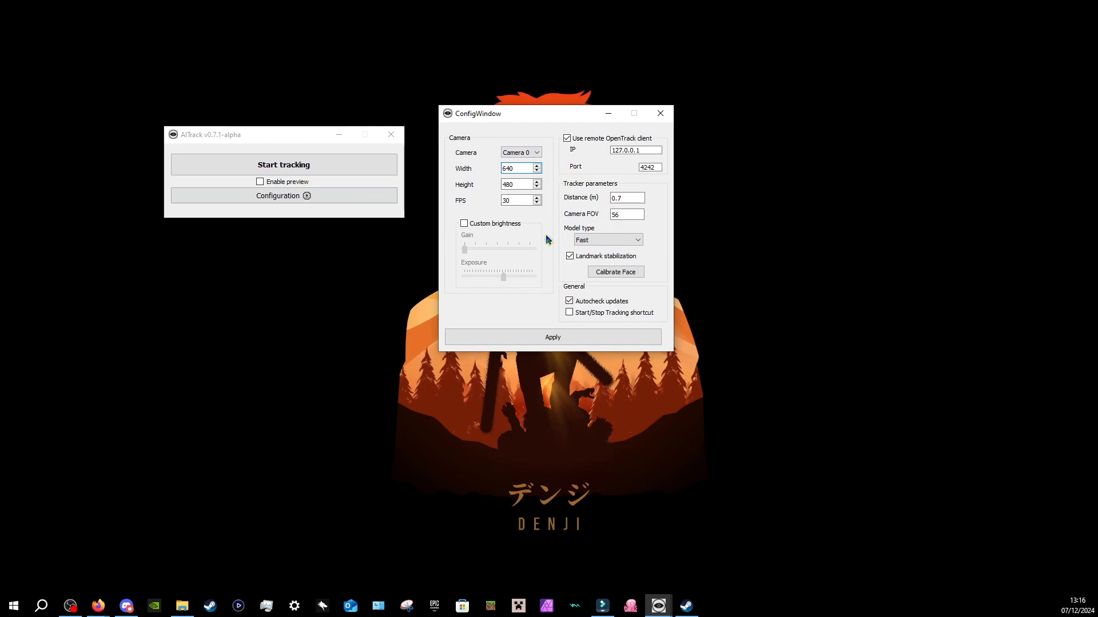
pyautogui.click(635, 166)
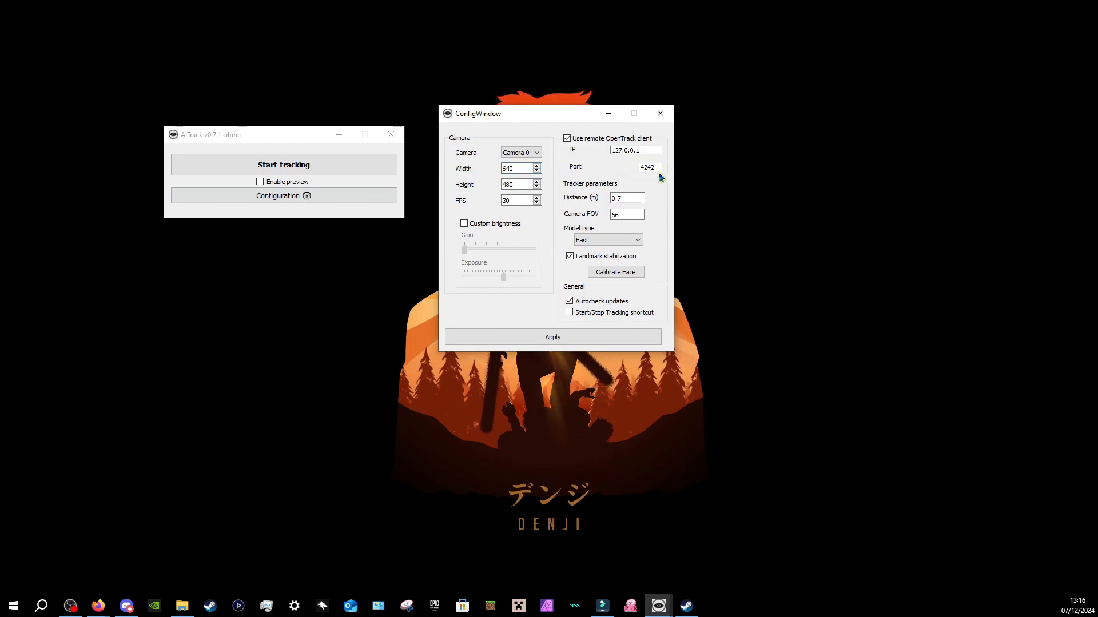
pyautogui.tripleClick(633, 149)
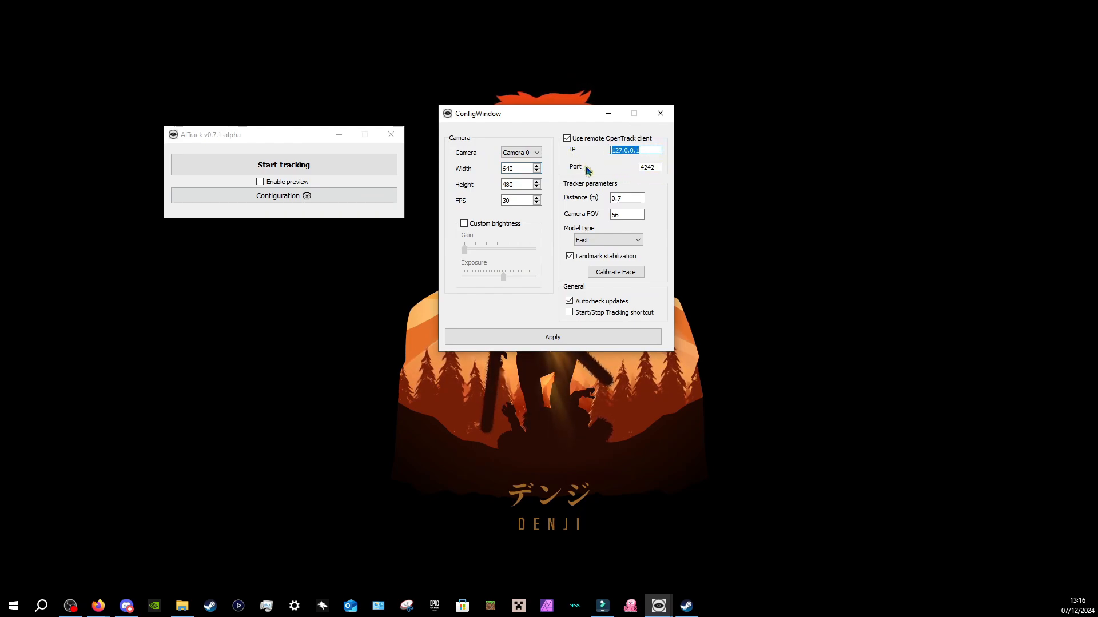
pyautogui.moveTo(564, 173)
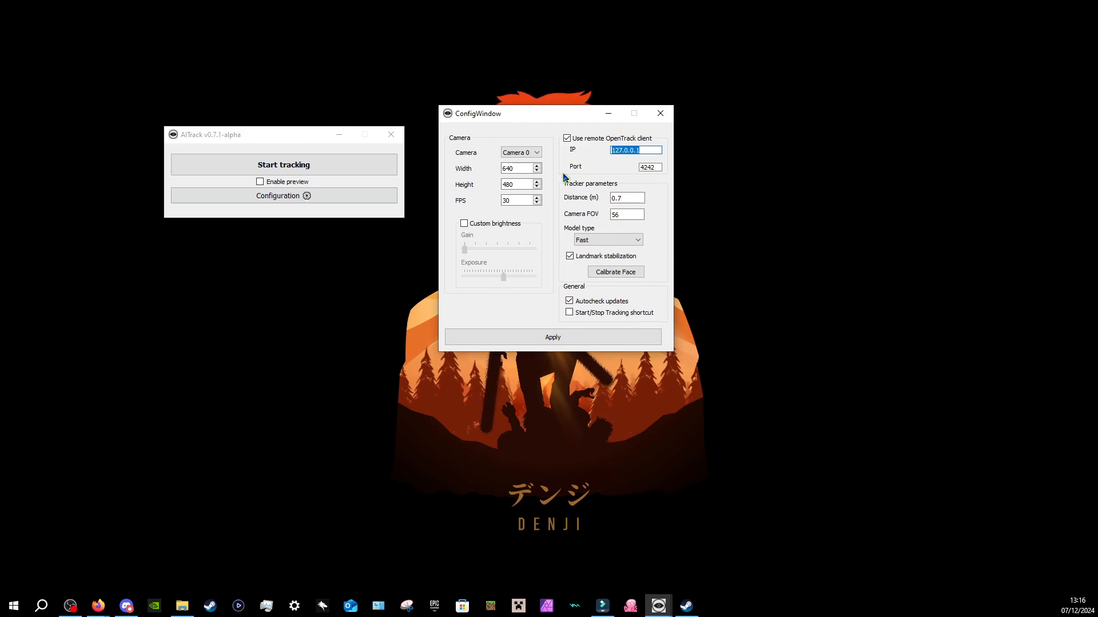
pyautogui.click(567, 138)
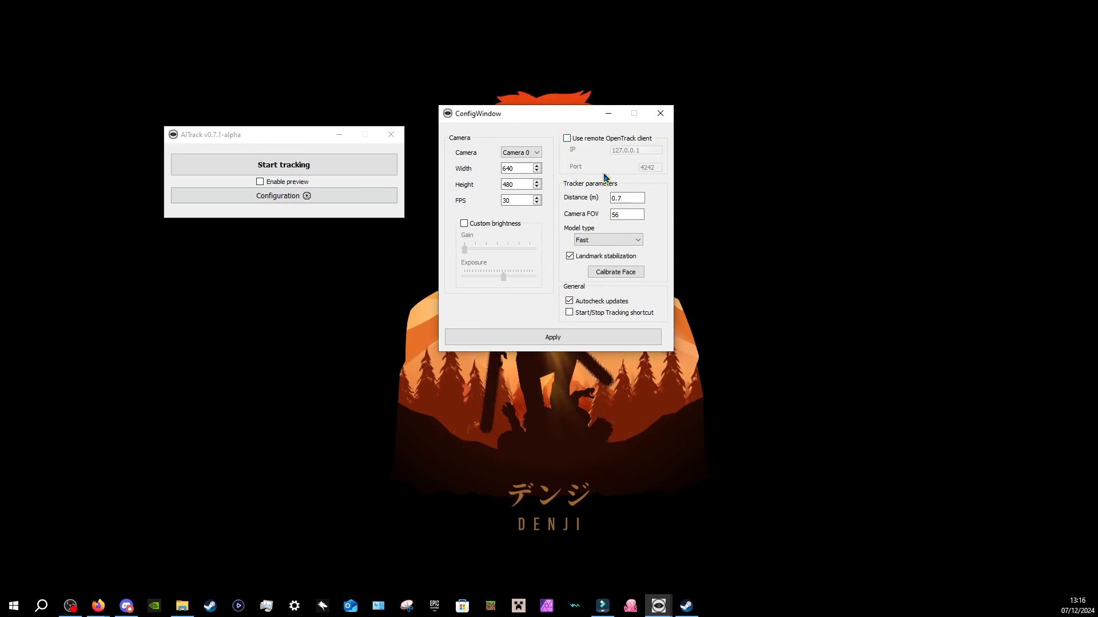
pyautogui.click(568, 138)
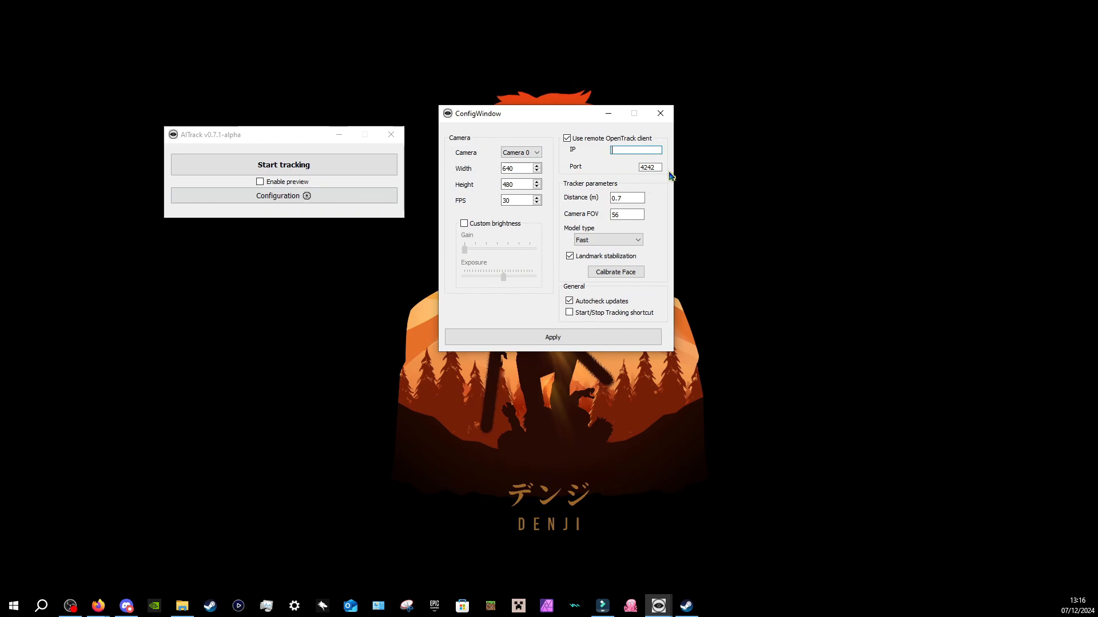
pyautogui.write('127.0.0.1')
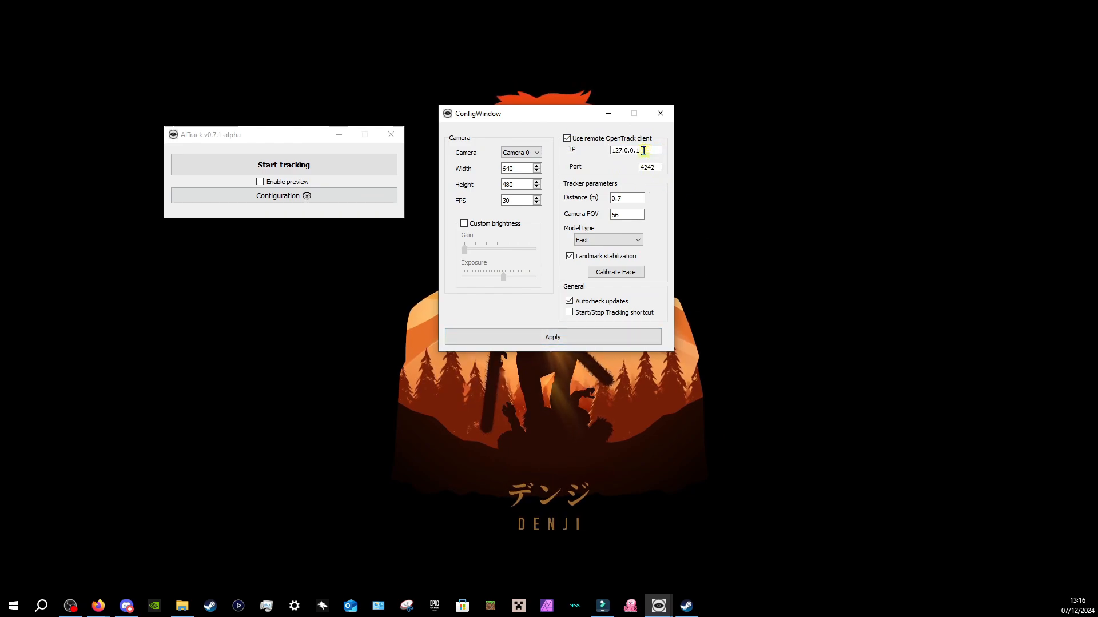
pyautogui.moveTo(658, 189)
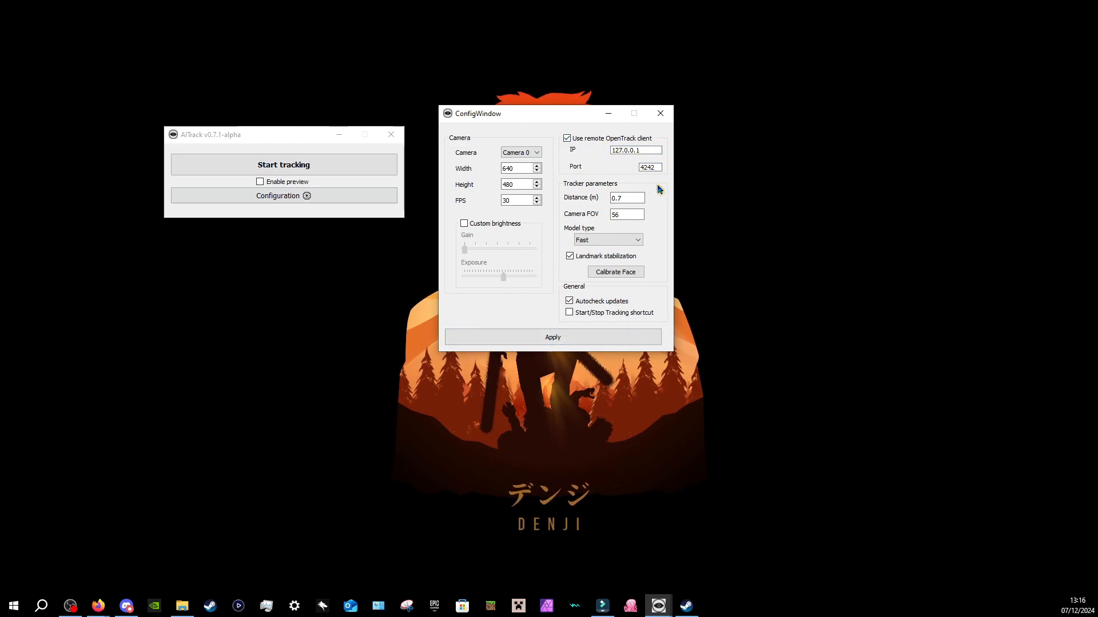
pyautogui.tripleClick(634, 166)
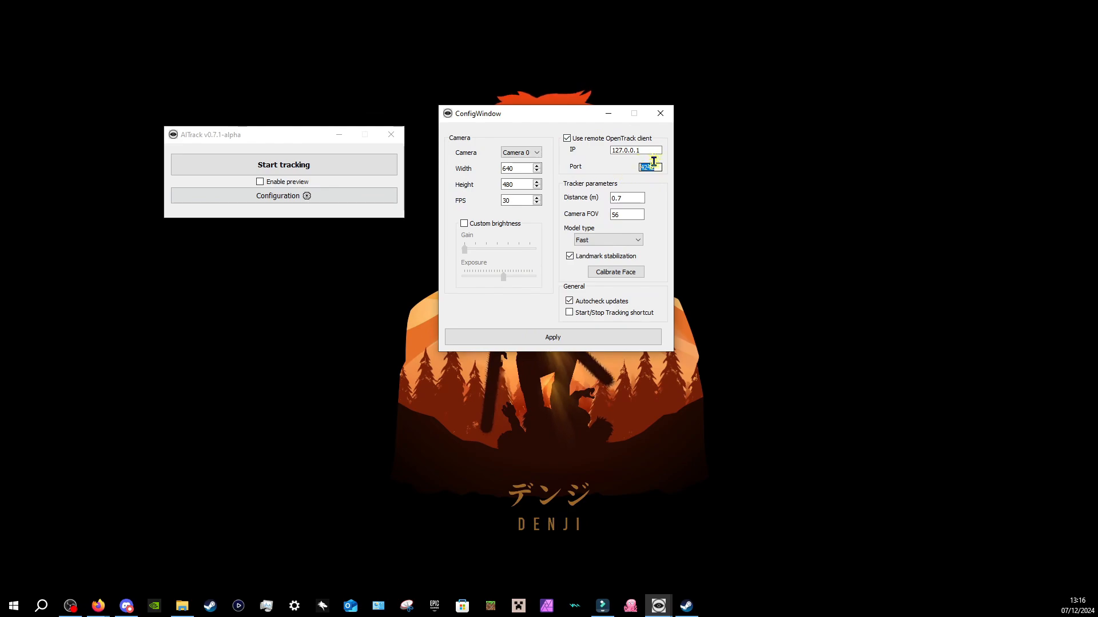
pyautogui.write('4242')
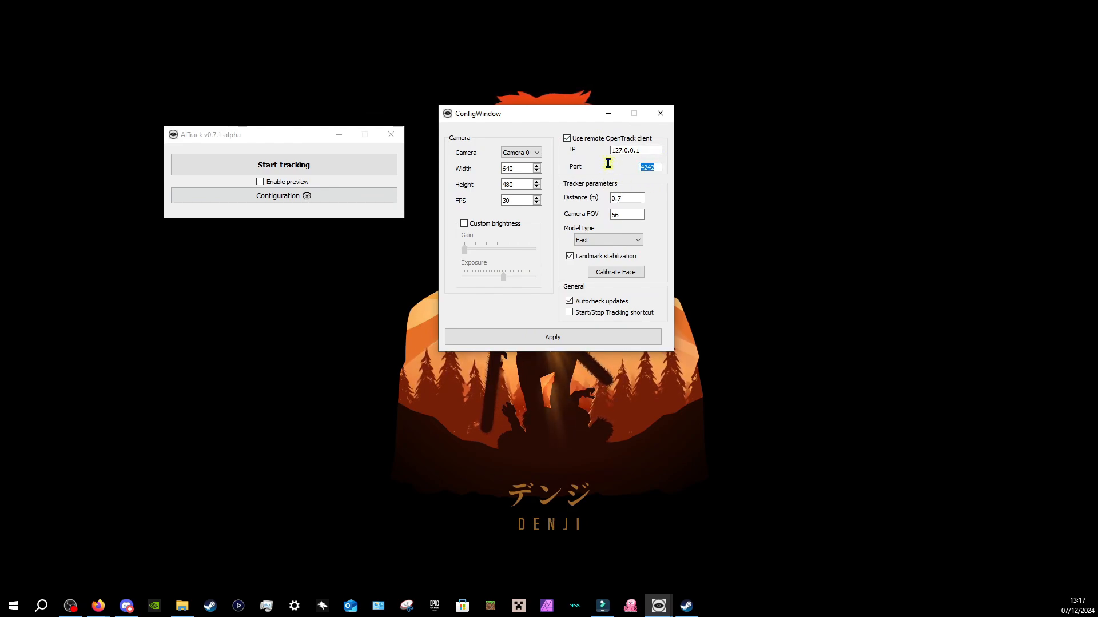
pyautogui.moveTo(609, 168)
pyautogui.write('6969')
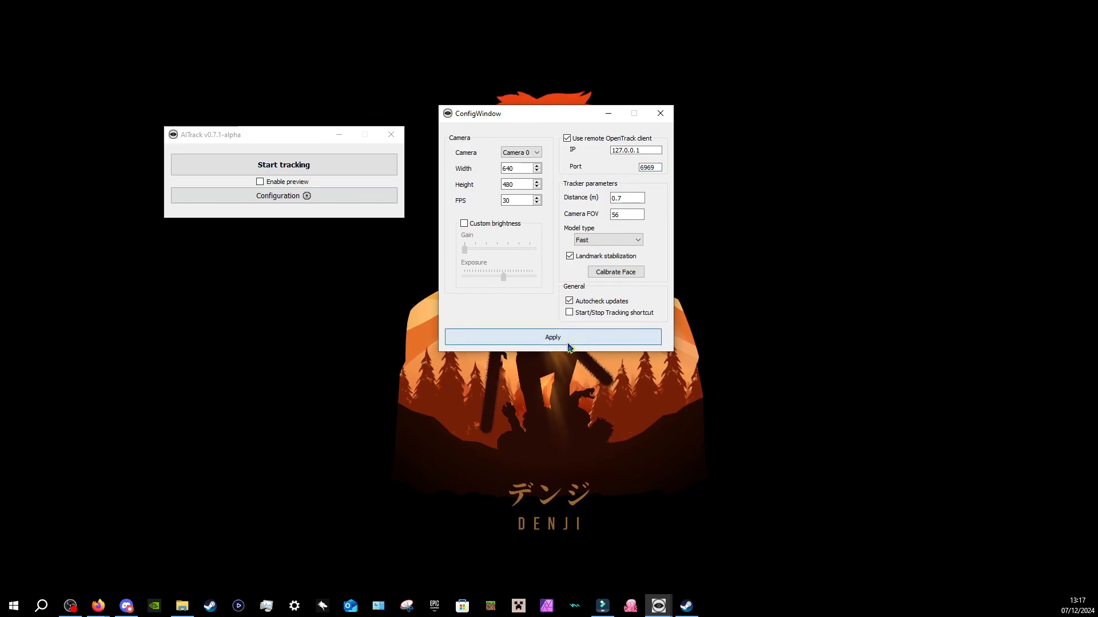
pyautogui.moveTo(733, 118)
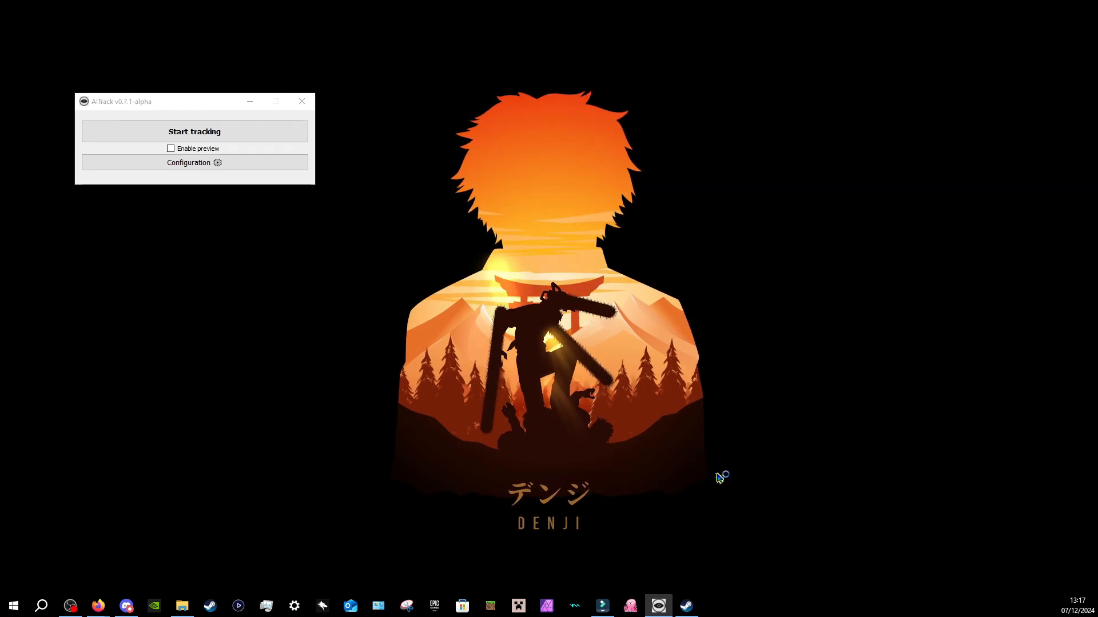
# - Launch OpenTrack, recentre its window, and switch Input from neuralnet tracker to UDP over network
pyautogui.click(629, 606)
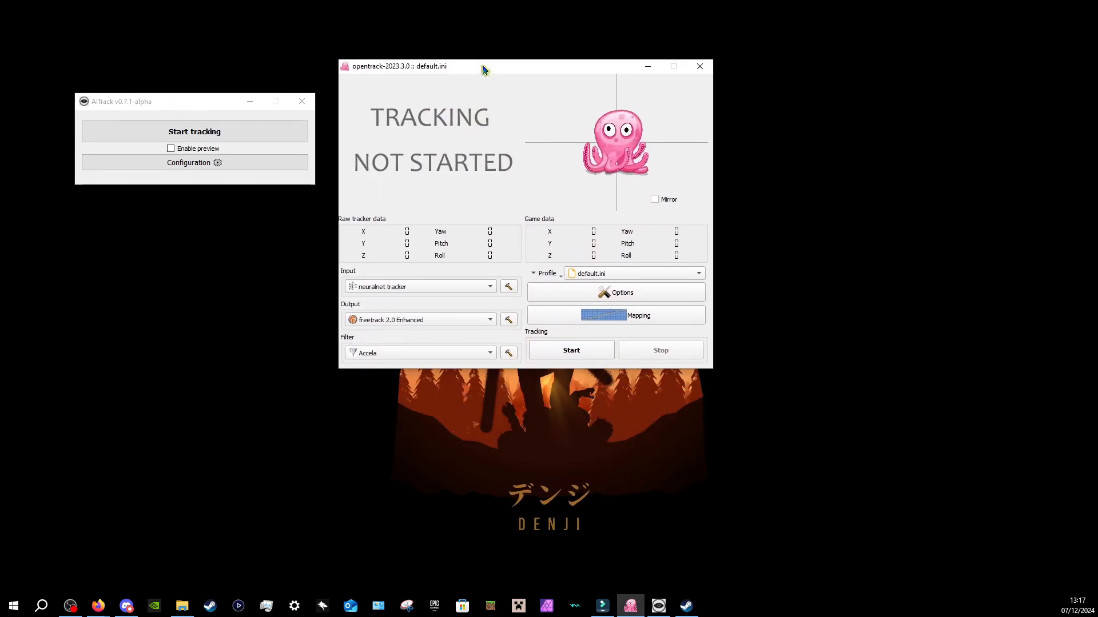
pyautogui.moveTo(483, 65); pyautogui.dragTo(508, 76)
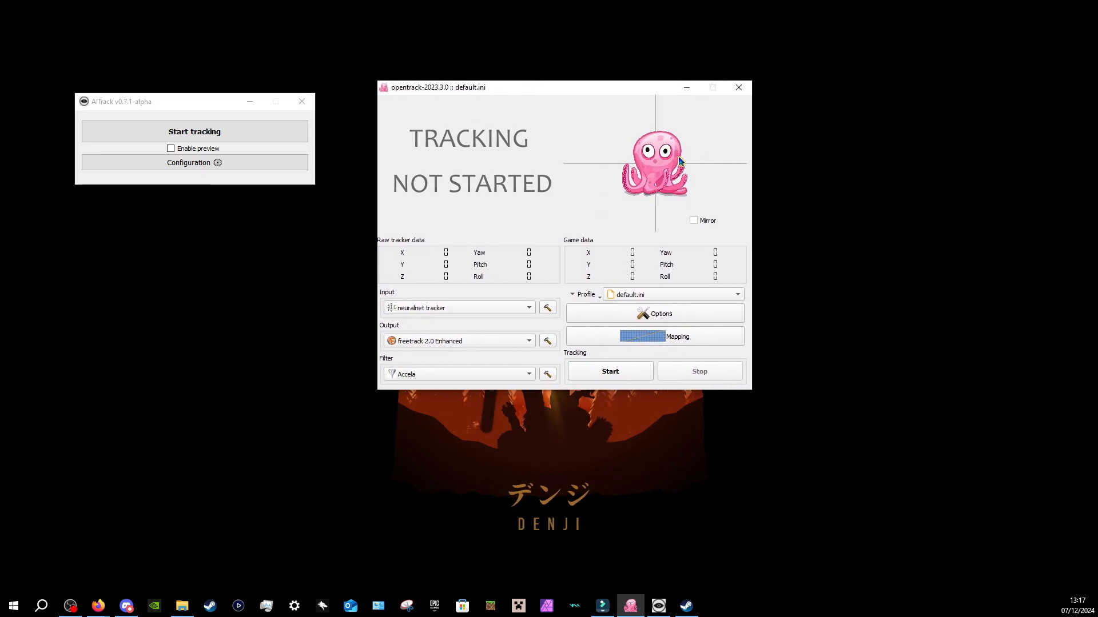
pyautogui.moveTo(430, 108)
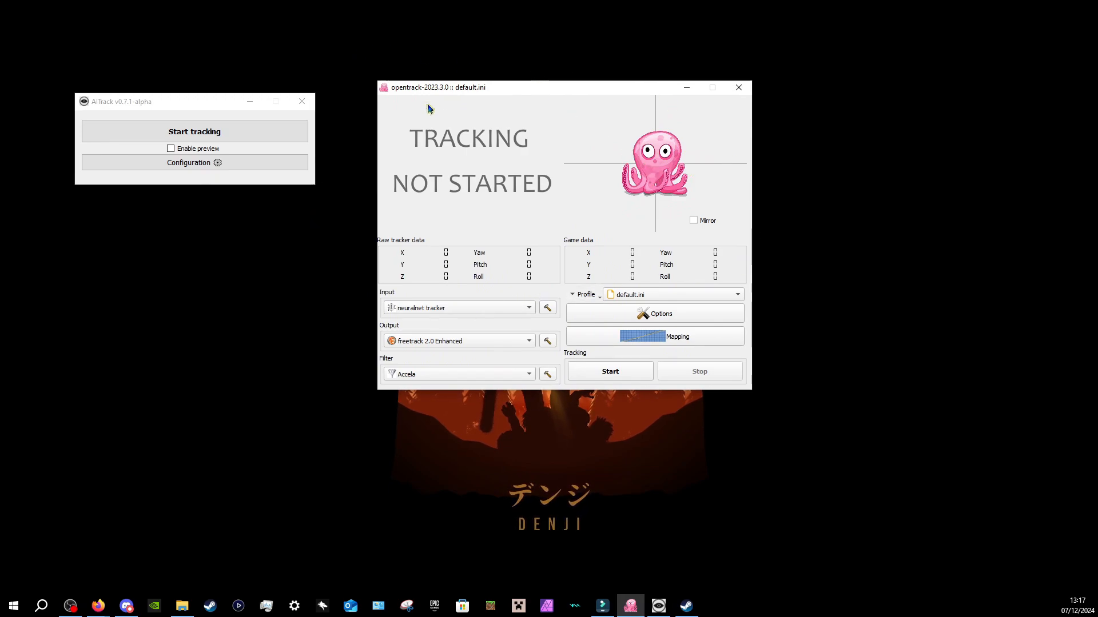
pyautogui.moveTo(433, 319)
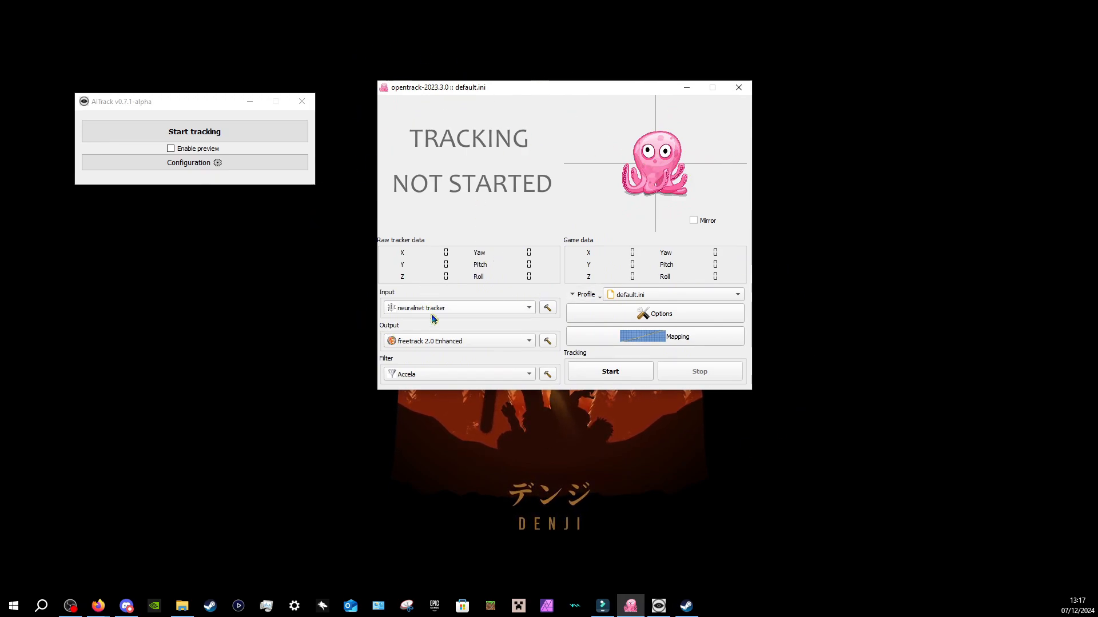
pyautogui.moveTo(539, 385)
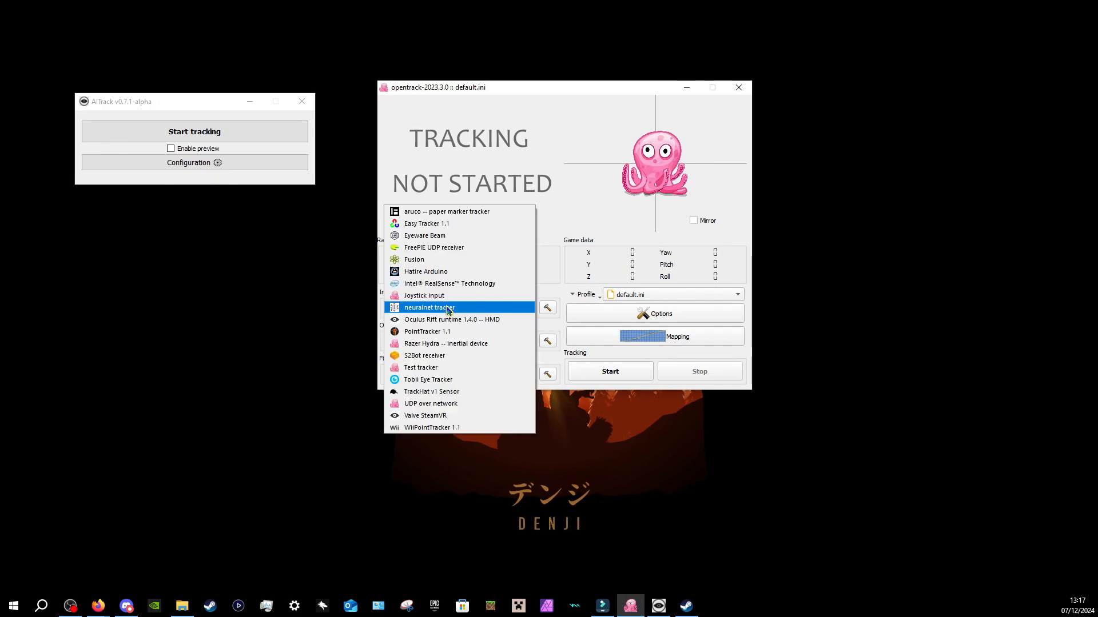
pyautogui.moveTo(445, 313)
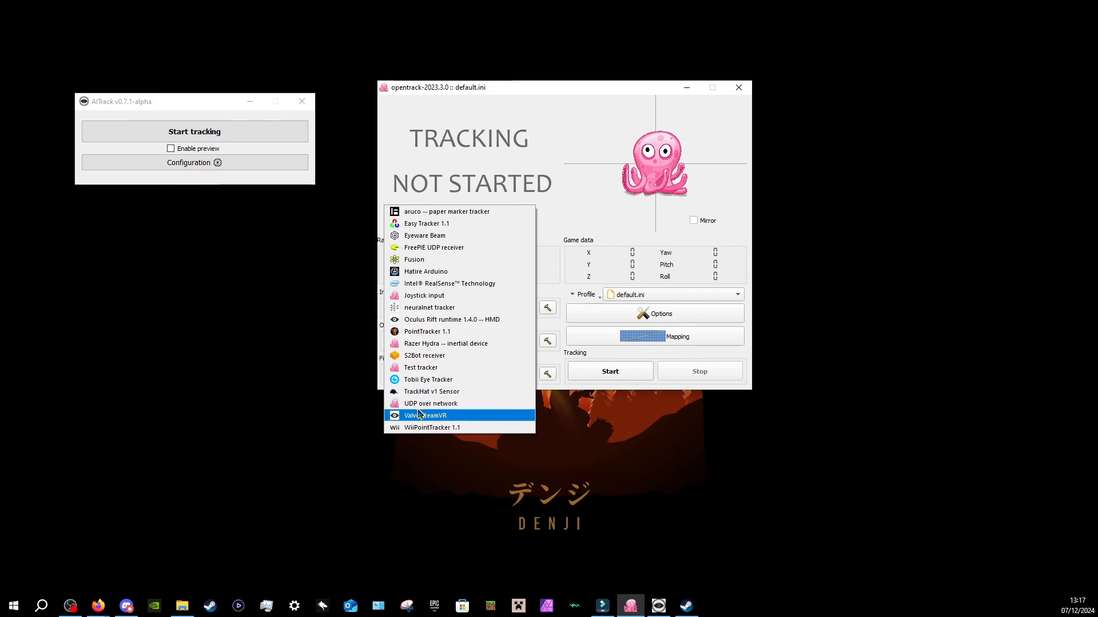
pyautogui.moveTo(430, 403)
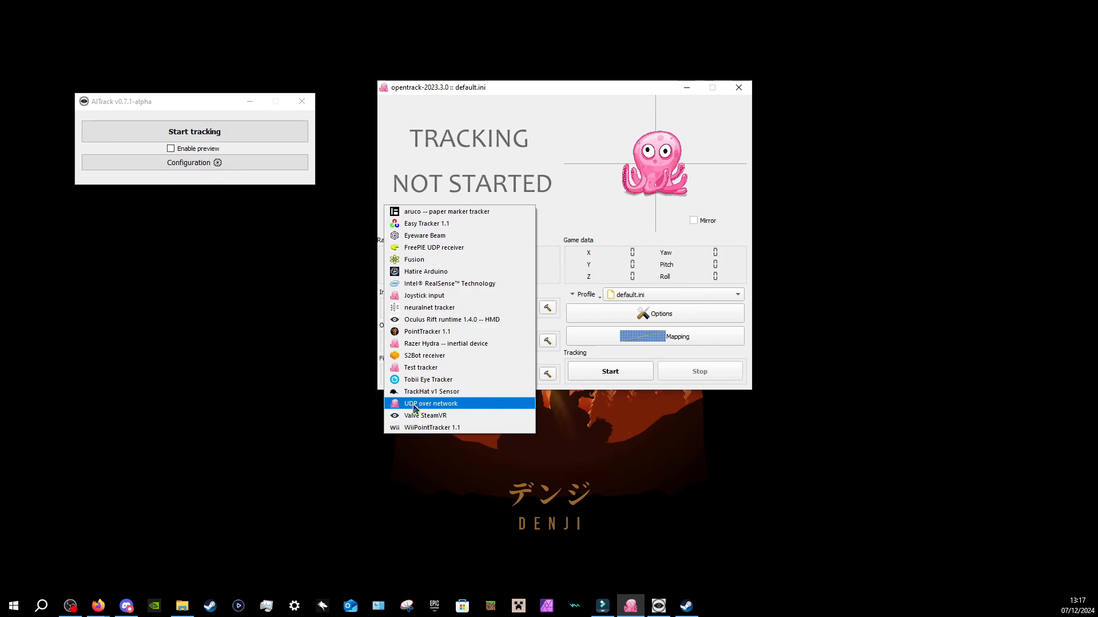
pyautogui.moveTo(428, 378)
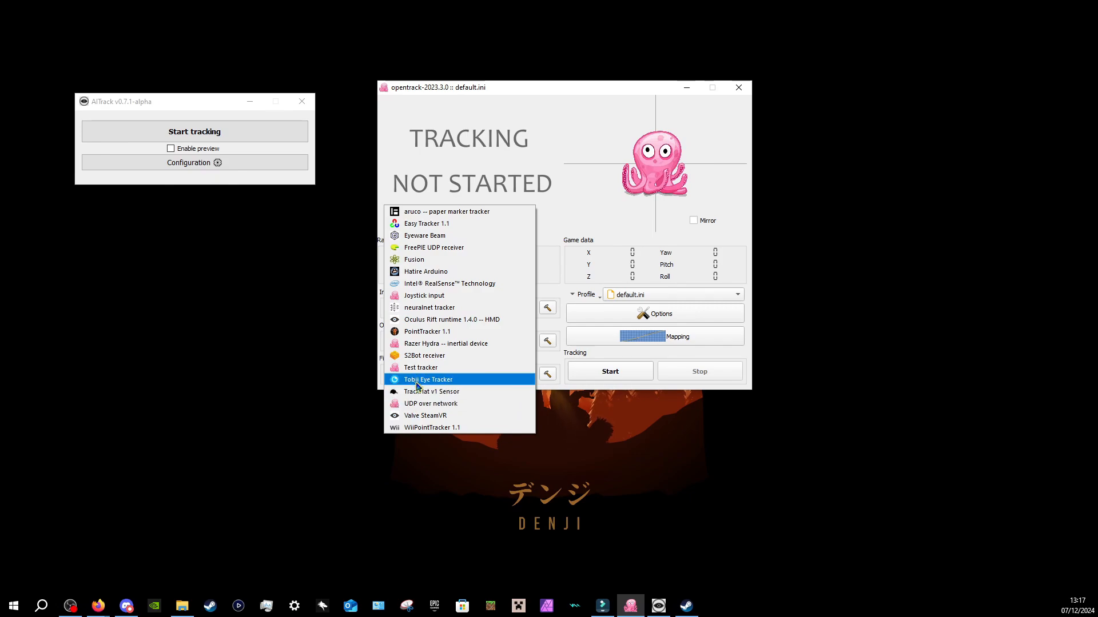
pyautogui.moveTo(458, 259)
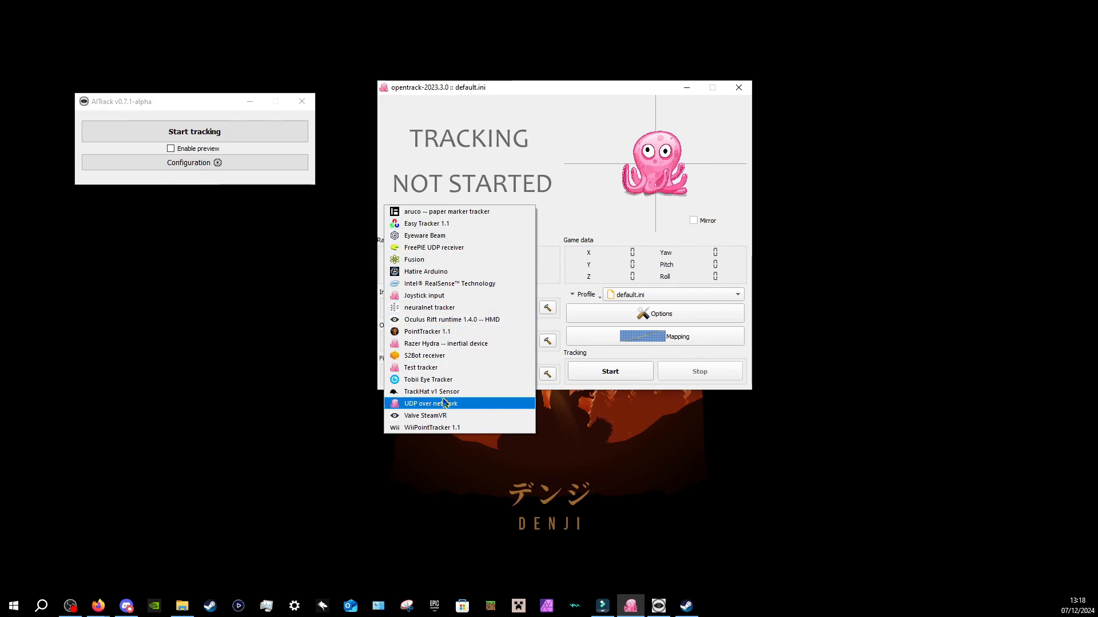
pyautogui.click(429, 403)
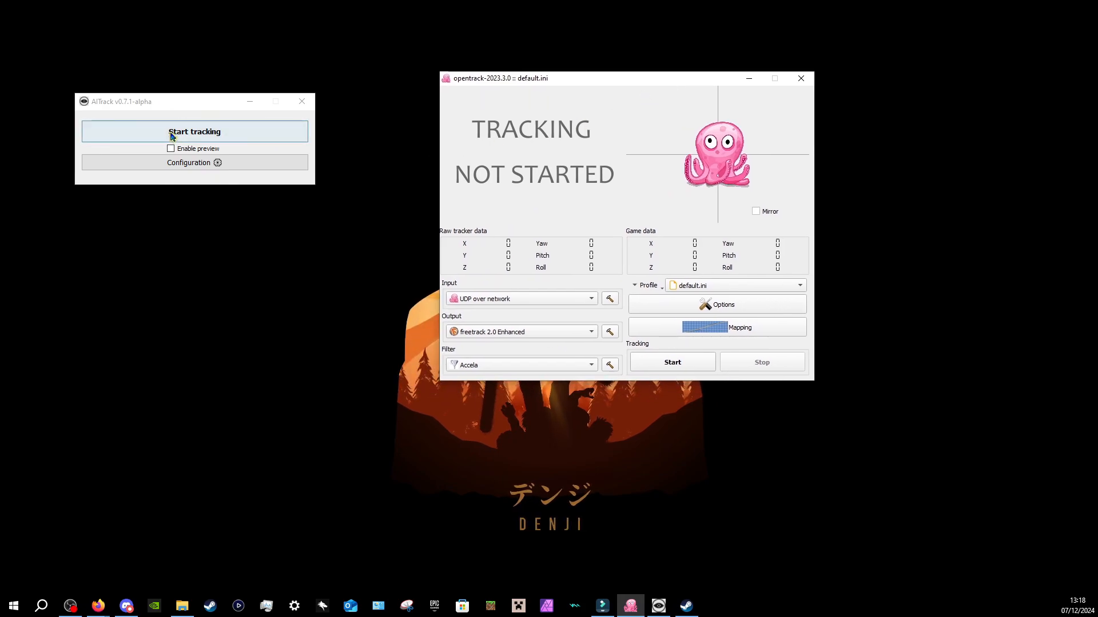
# - Start tracking in AITrack and OpenTrack to receive head data over UDP, then stop OpenTrack
pyautogui.click(193, 132)
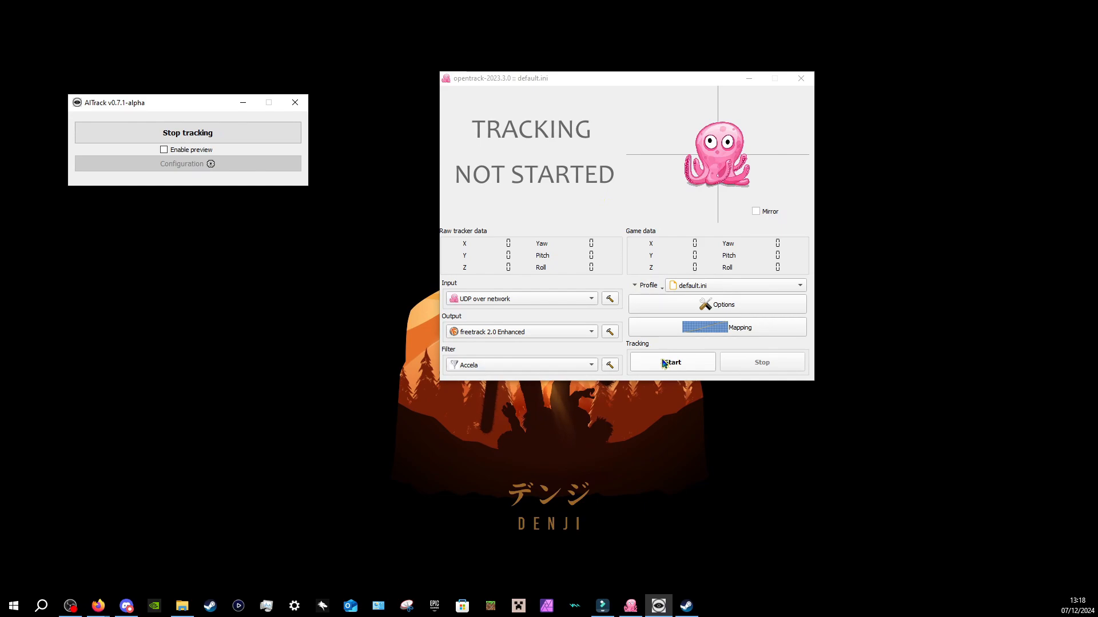
pyautogui.click(671, 362)
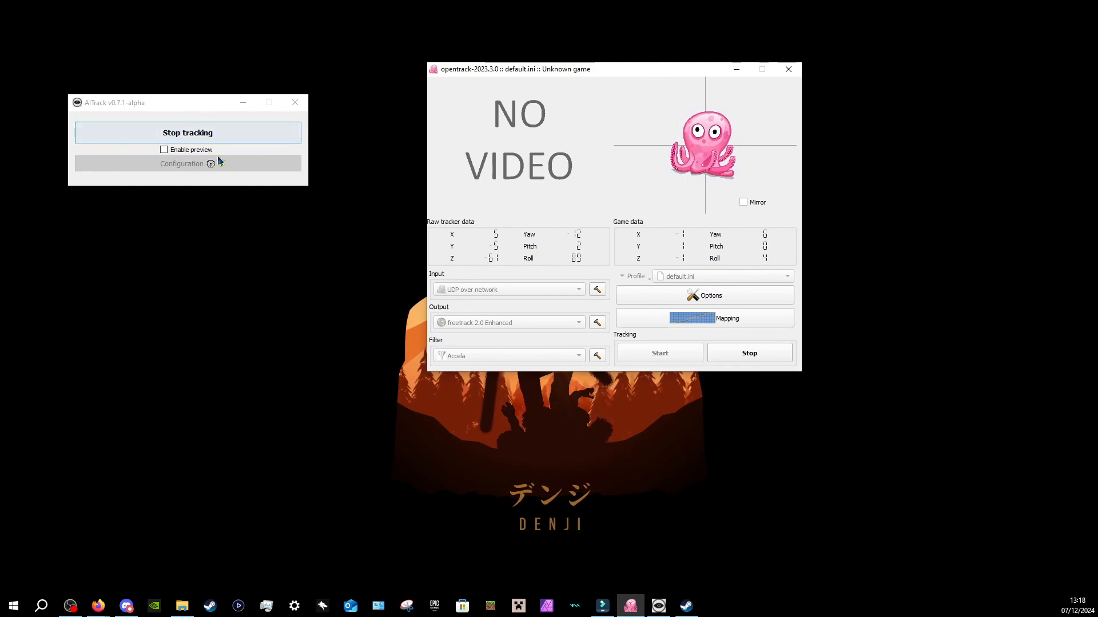
pyautogui.moveTo(505, 143)
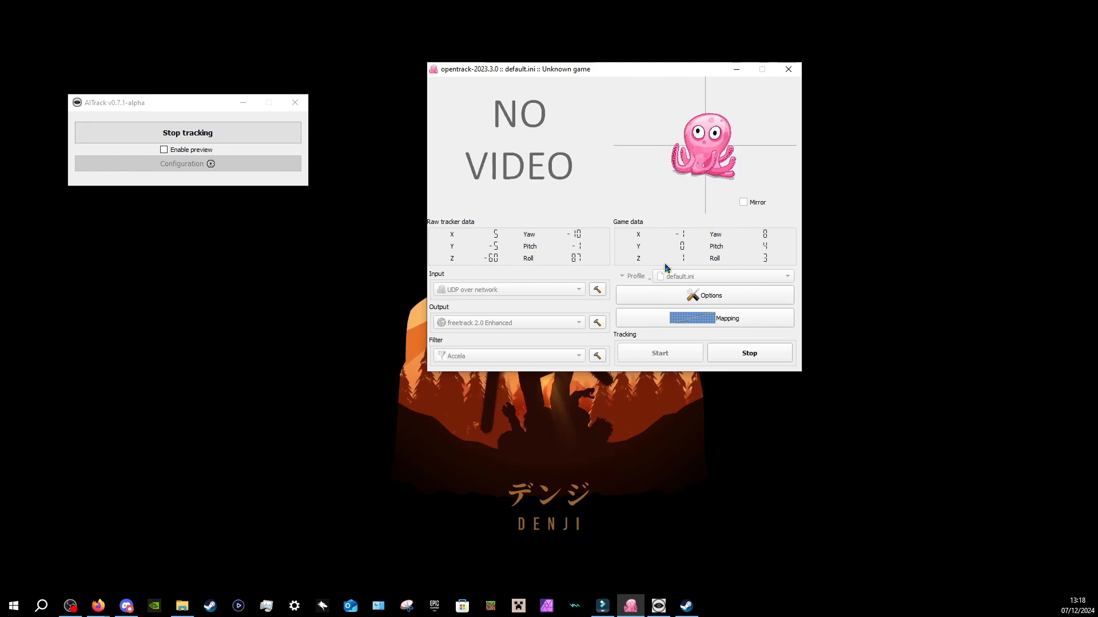
pyautogui.click(749, 352)
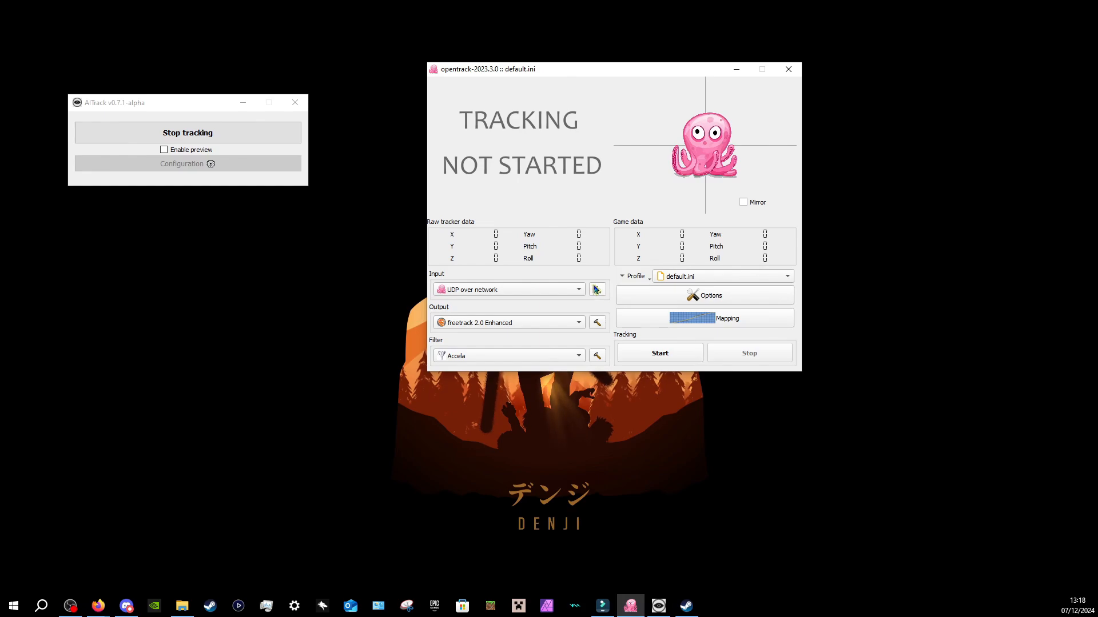
pyautogui.click(595, 289)
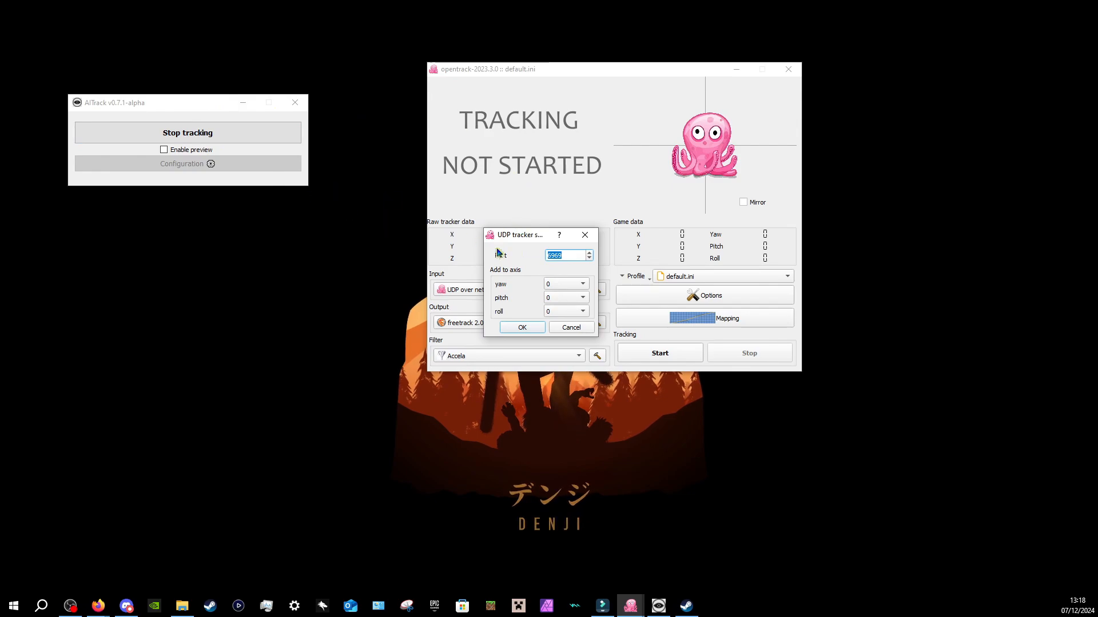
pyautogui.moveTo(636, 187)
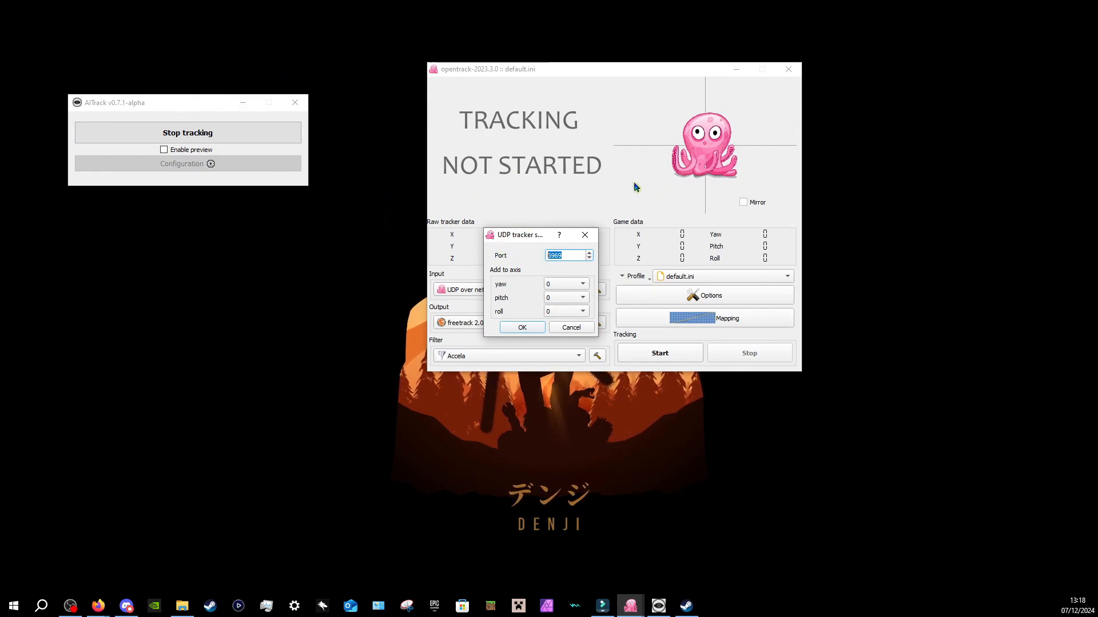
pyautogui.moveTo(551, 334)
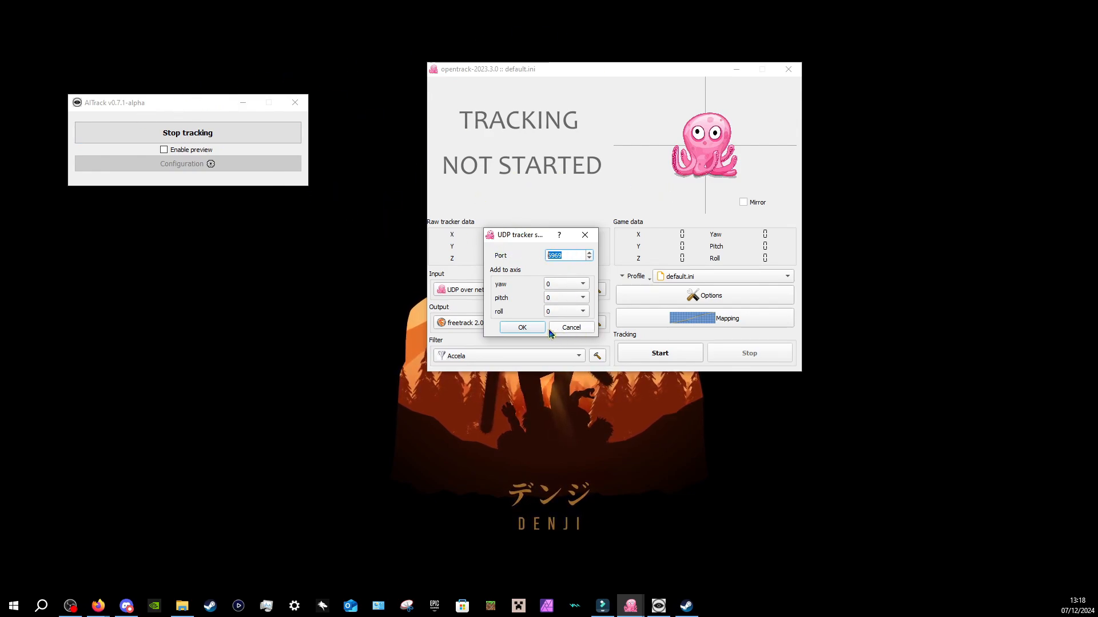
pyautogui.click(521, 327)
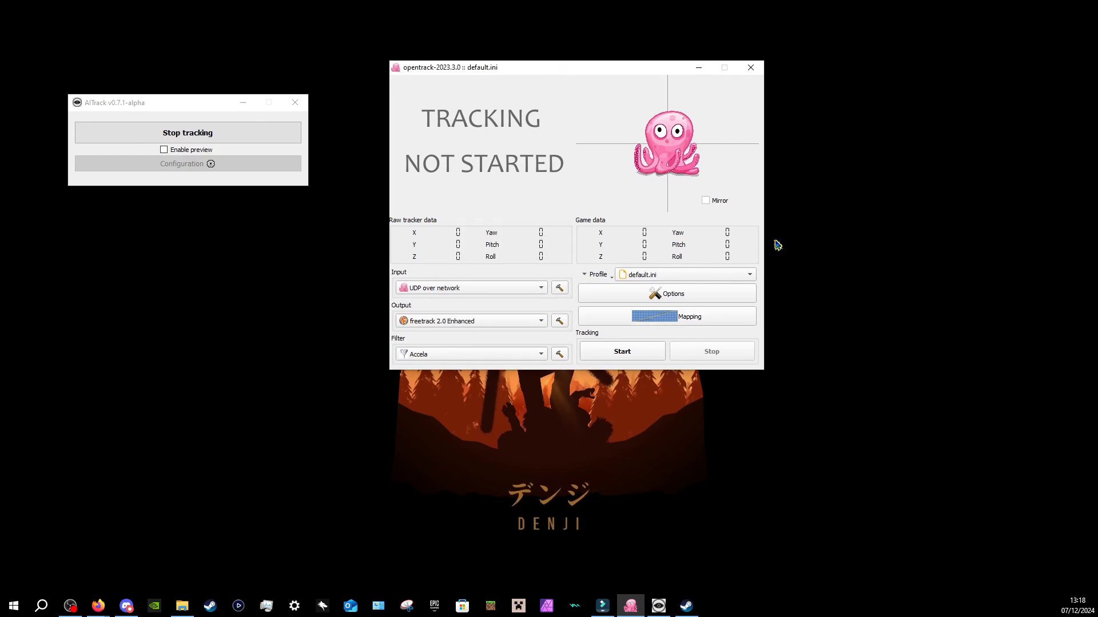
pyautogui.moveTo(524, 174)
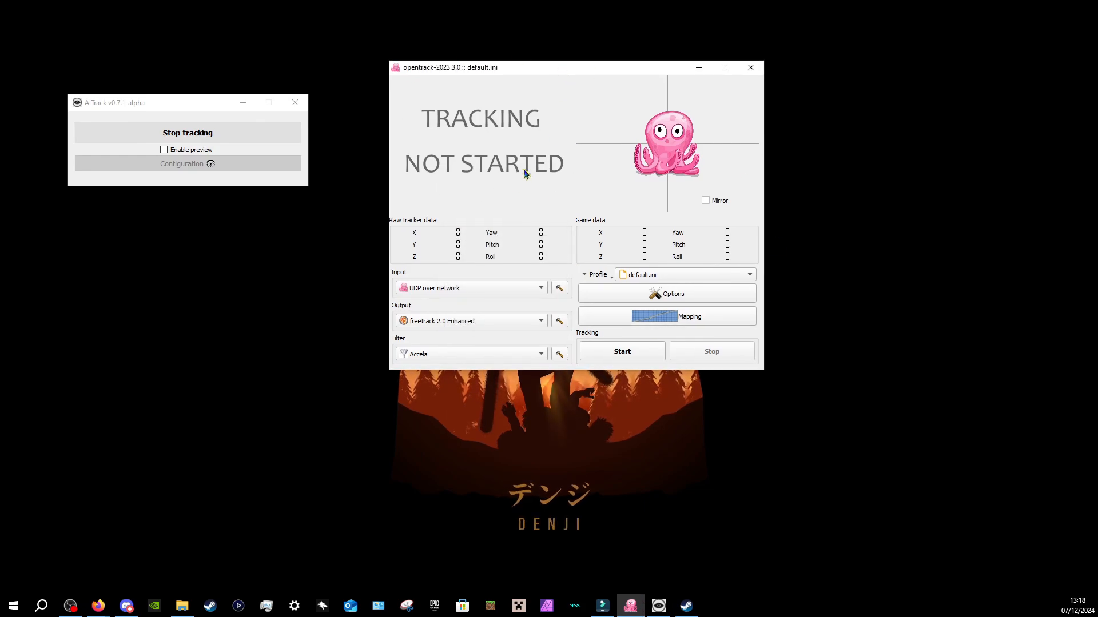
pyautogui.moveTo(157, 112)
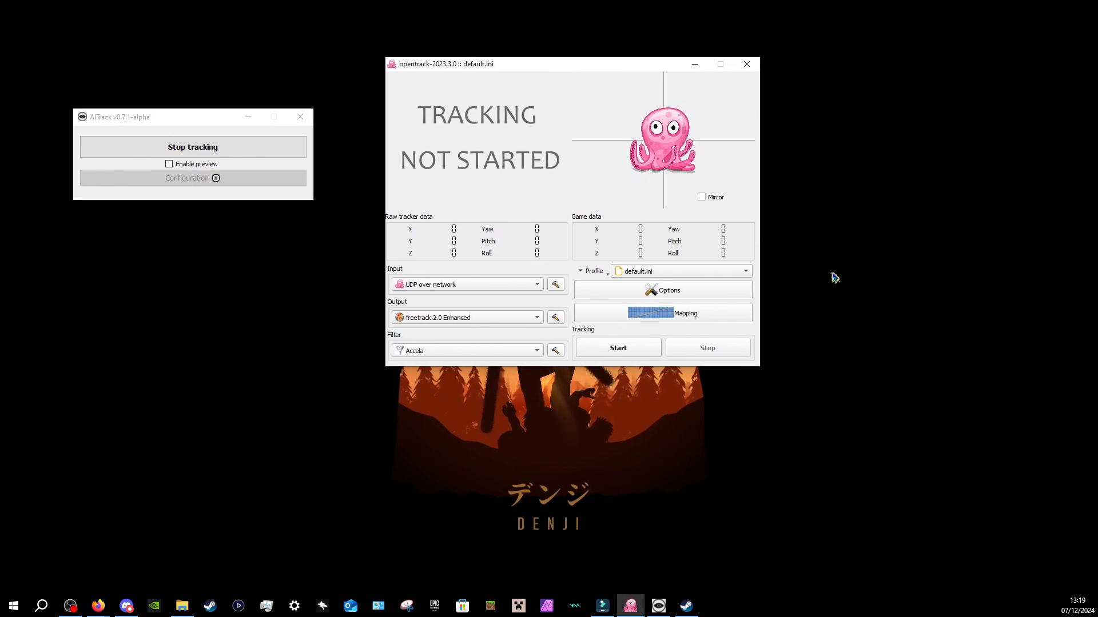
pyautogui.moveTo(767, 511)
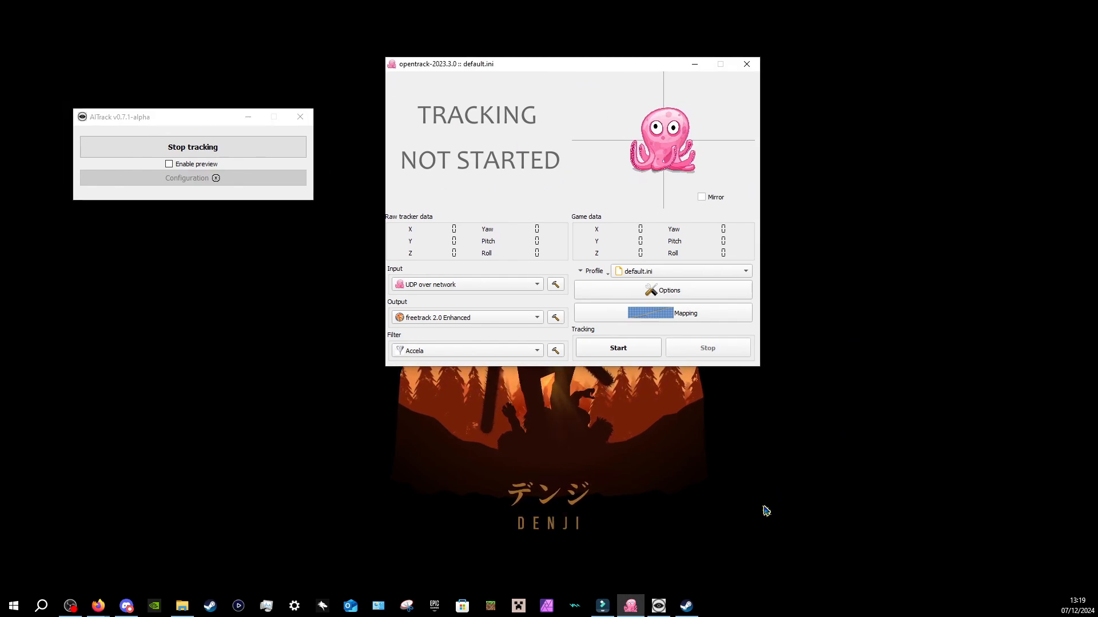
pyautogui.moveTo(343, 211)
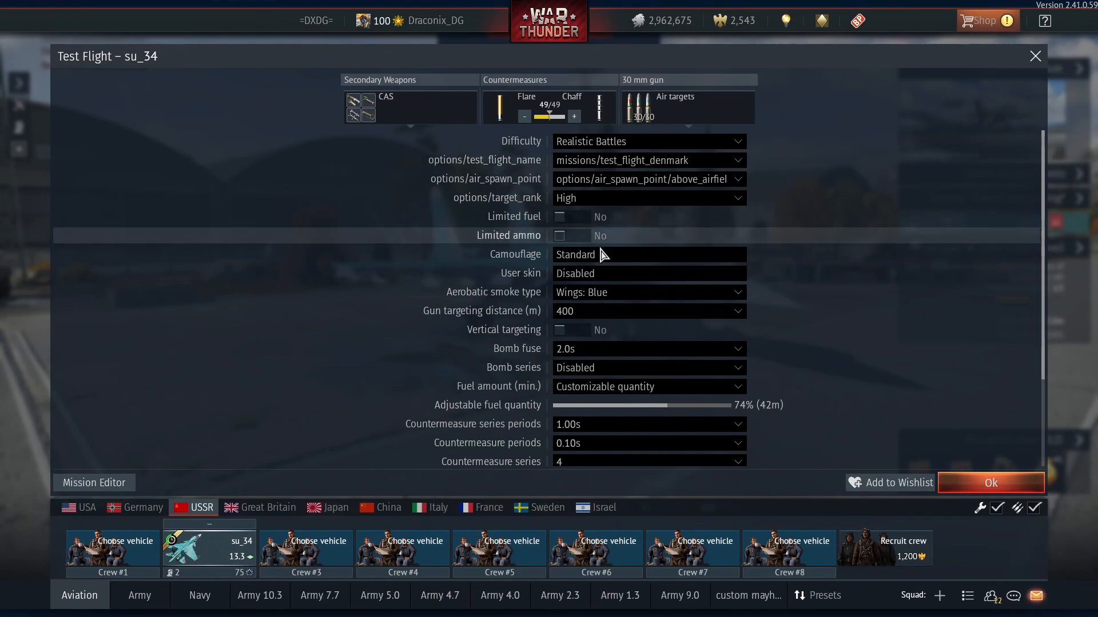
# - Confirm the Test Flight screen to take off in the Su-34
pyautogui.click(990, 483)
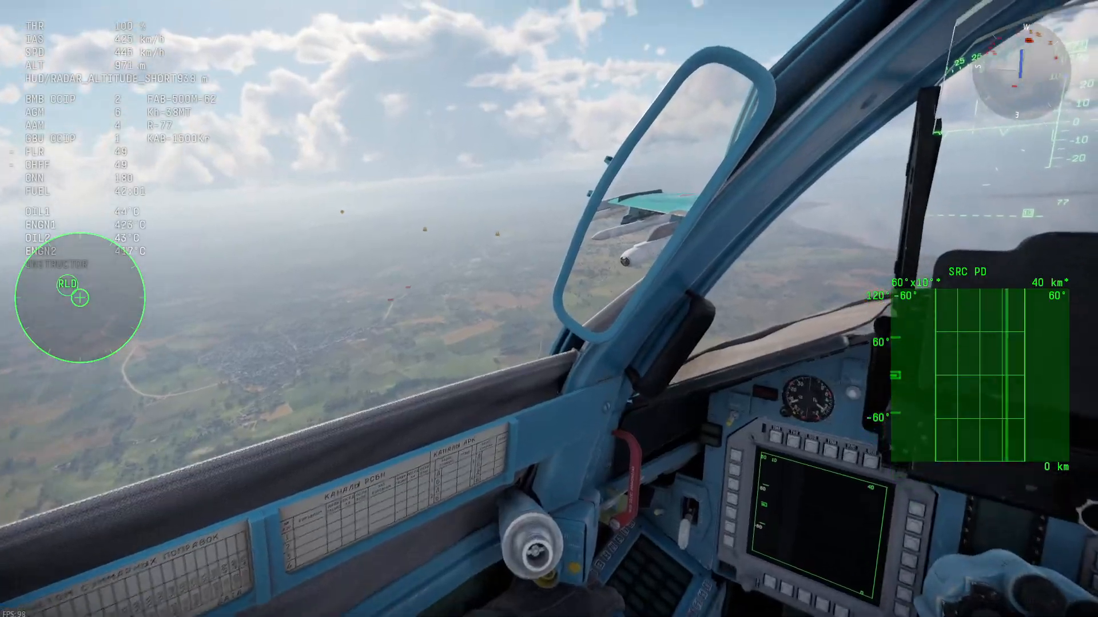
pyautogui.moveTo(549, 308)
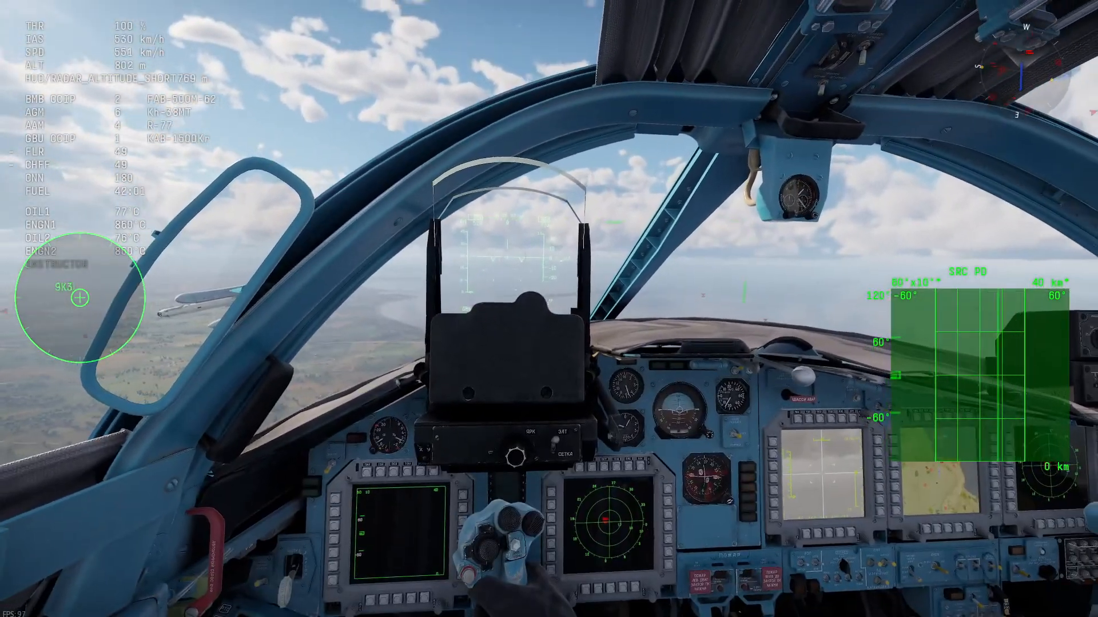
pyautogui.moveTo(549, 309)
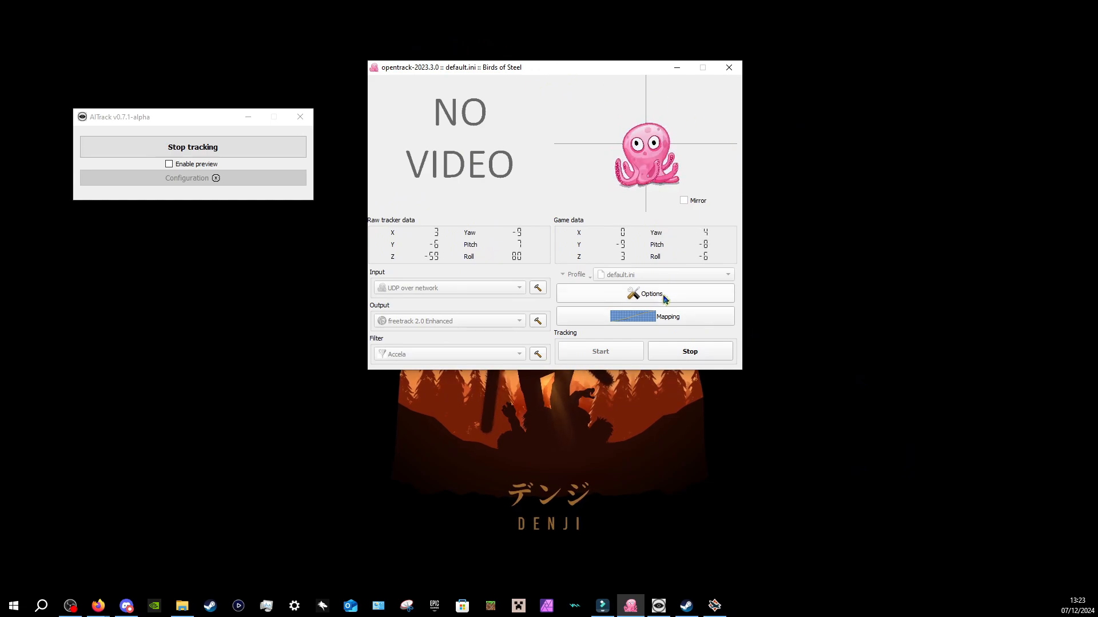
# - Open OpenTrack Options and bind the Toggle shortcut to Num+2
pyautogui.click(649, 293)
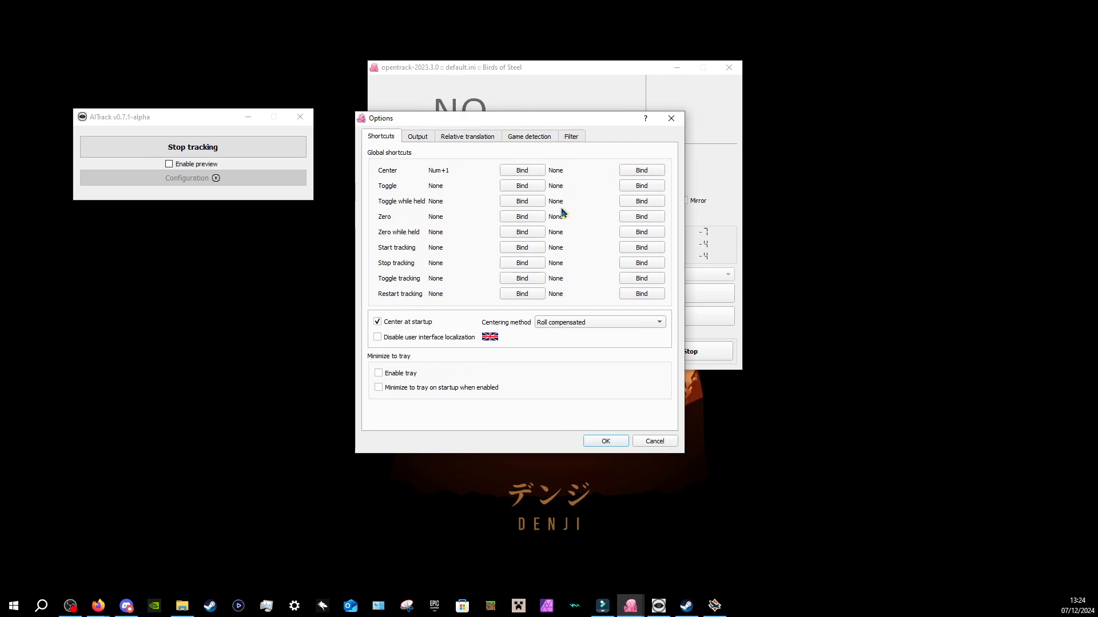
pyautogui.moveTo(406, 173)
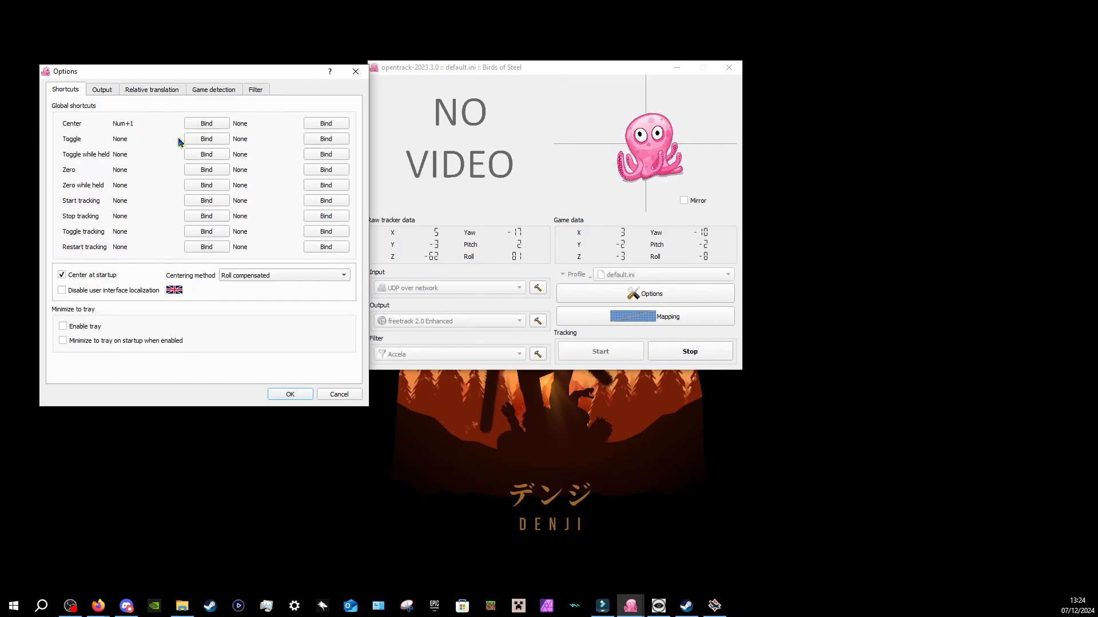
pyautogui.click(206, 139)
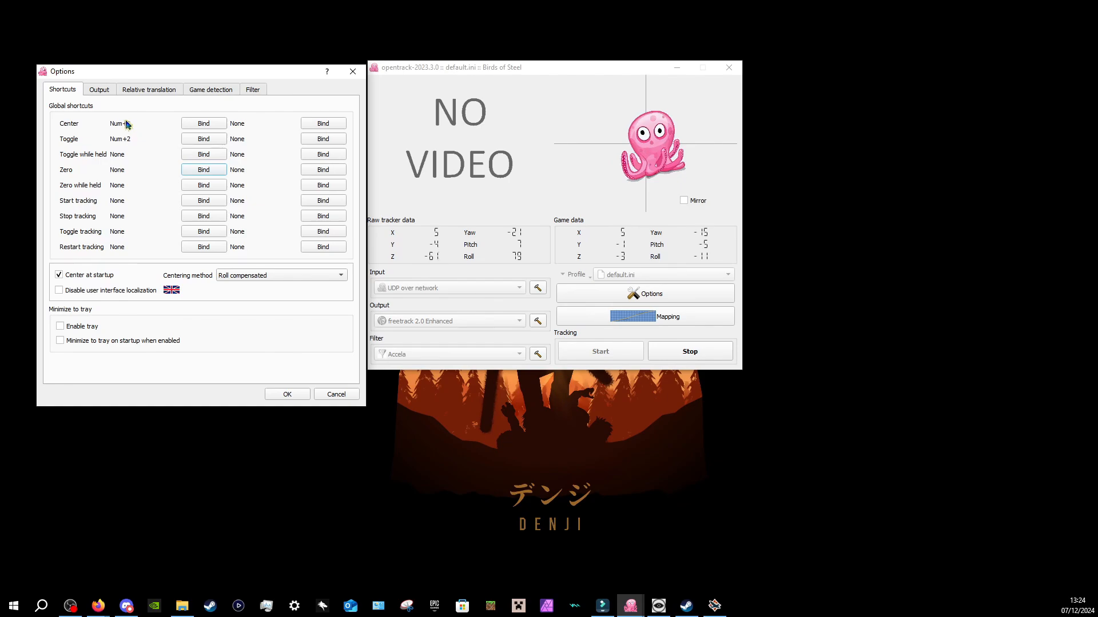
# - Review the Output tab with Pitch and Z inverted, recheck Shortcuts, and confirm the options
pyautogui.click(99, 89)
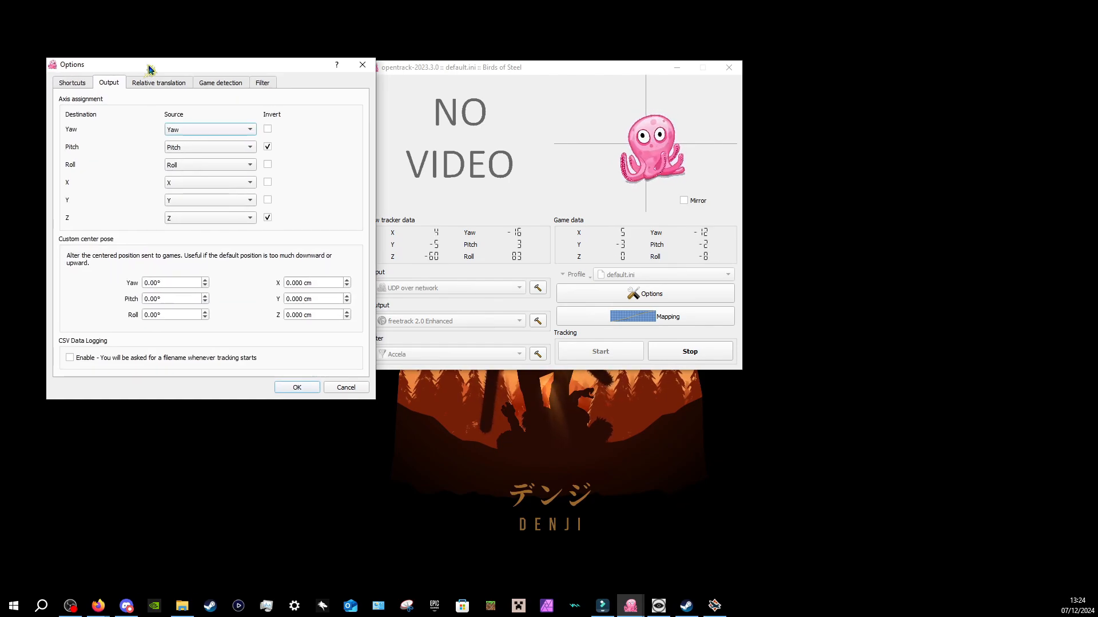
pyautogui.moveTo(215, 149)
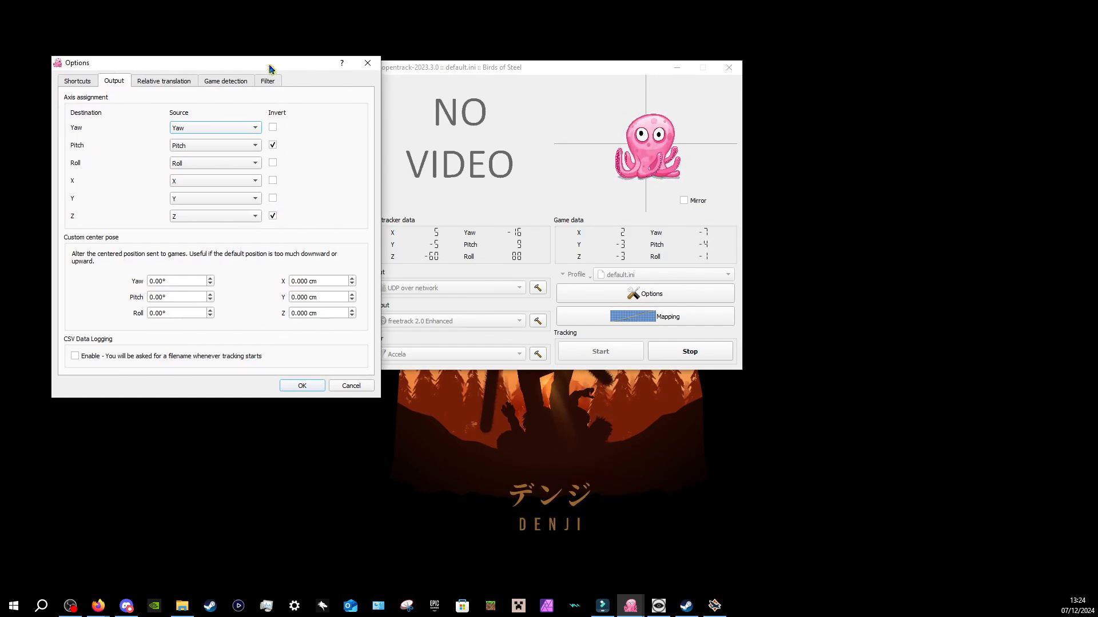
pyautogui.moveTo(269, 68); pyautogui.dragTo(245, 68)
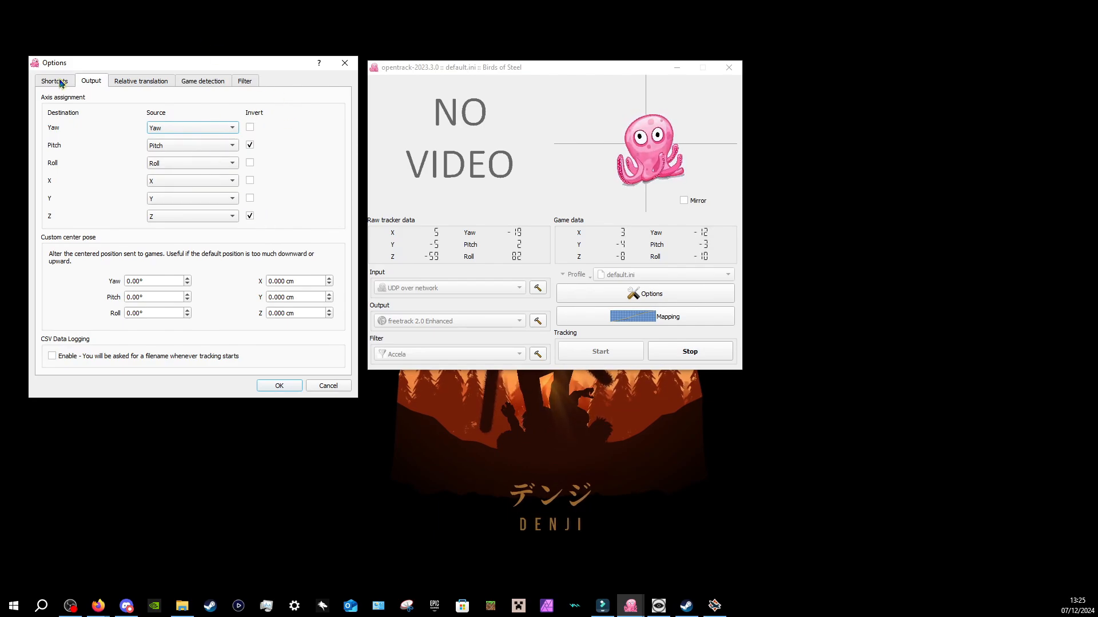
pyautogui.click(53, 80)
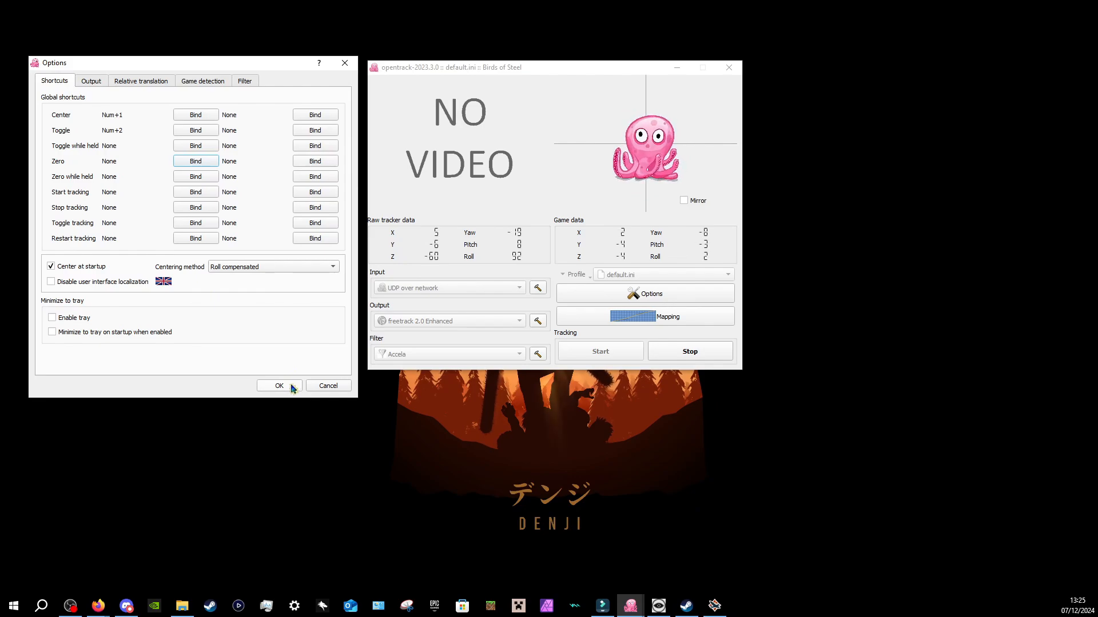
pyautogui.click(279, 386)
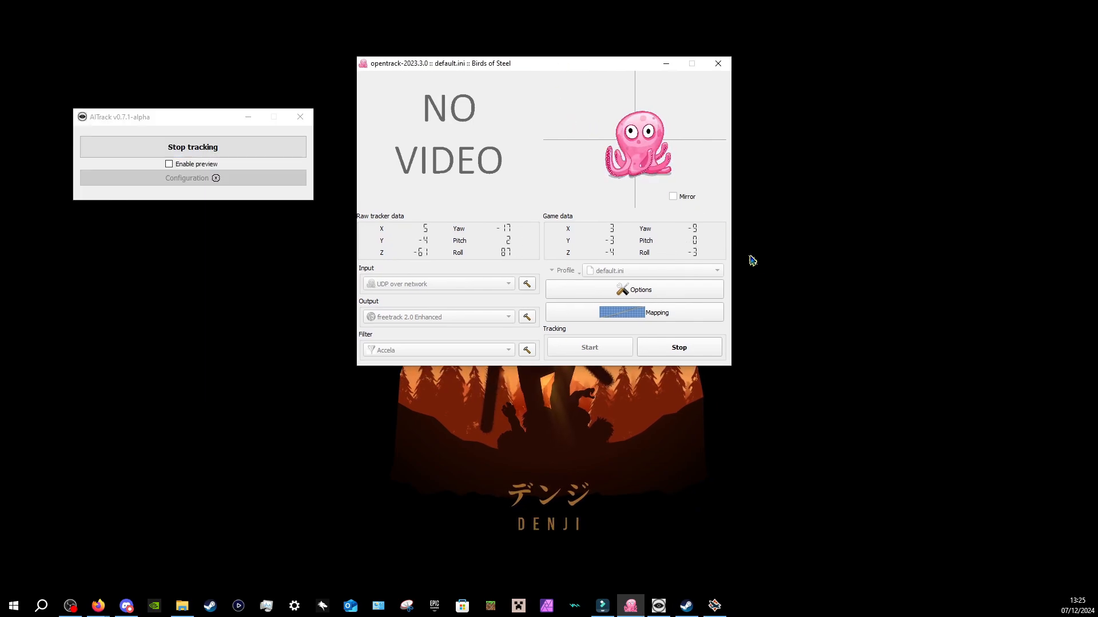
pyautogui.moveTo(745, 256)
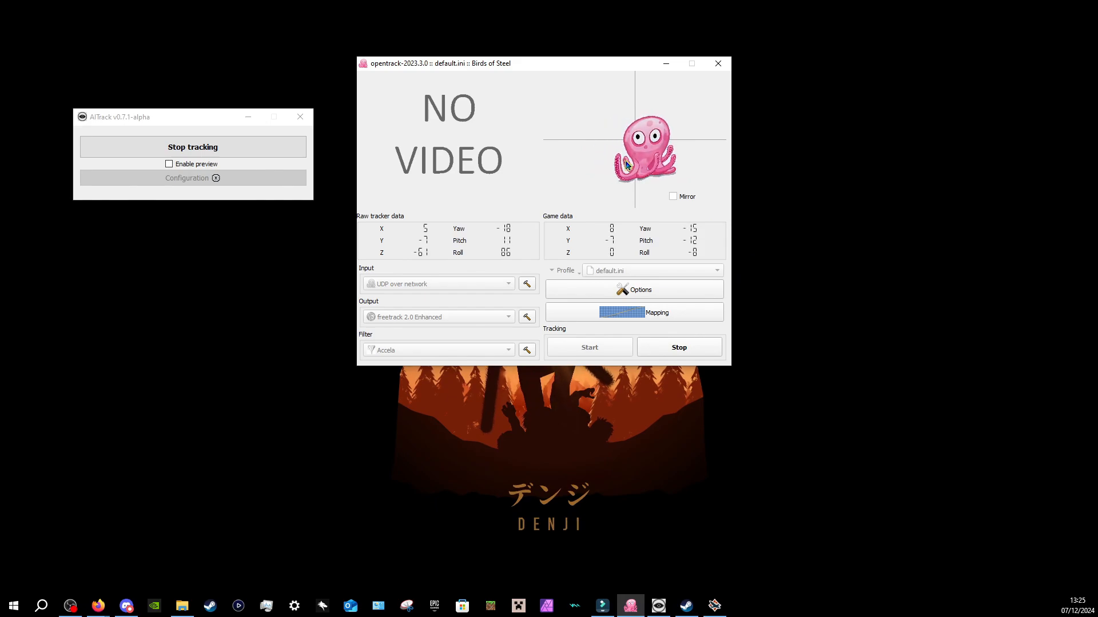
# - In Mapping, raise the yaw curve's control point to 180 output at about 50 input
pyautogui.click(632, 312)
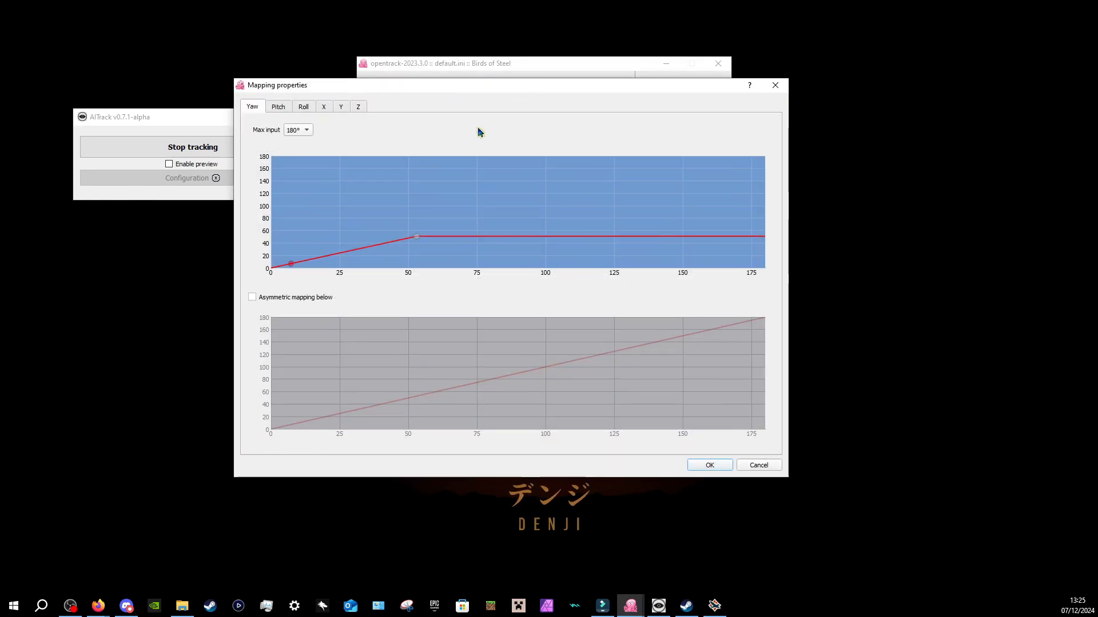
pyautogui.moveTo(416, 238)
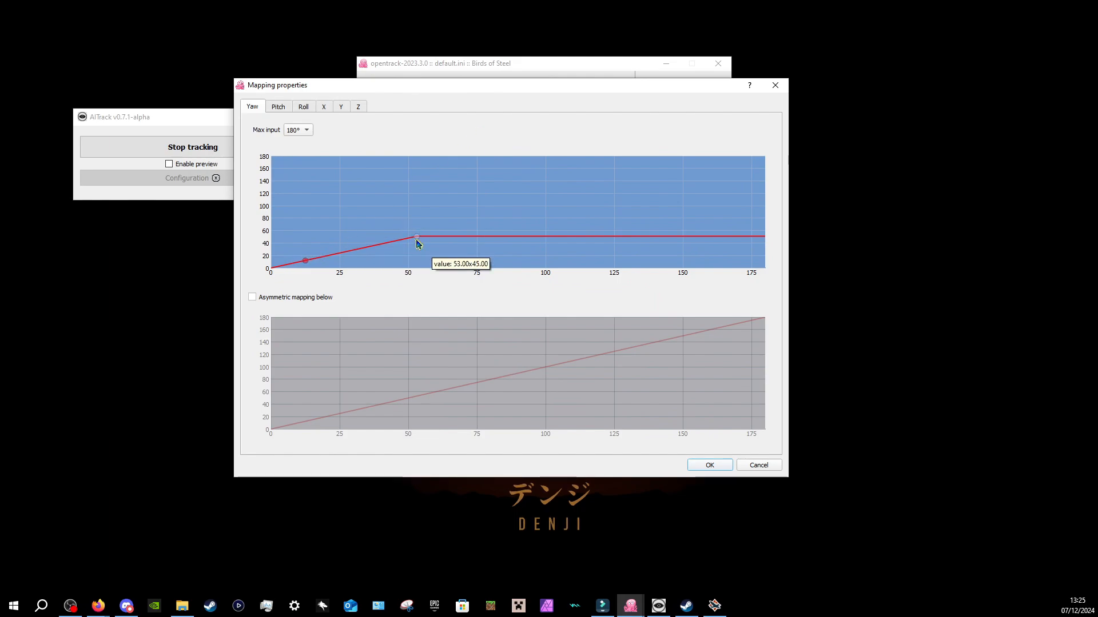
pyautogui.moveTo(416, 237); pyautogui.dragTo(415, 200)
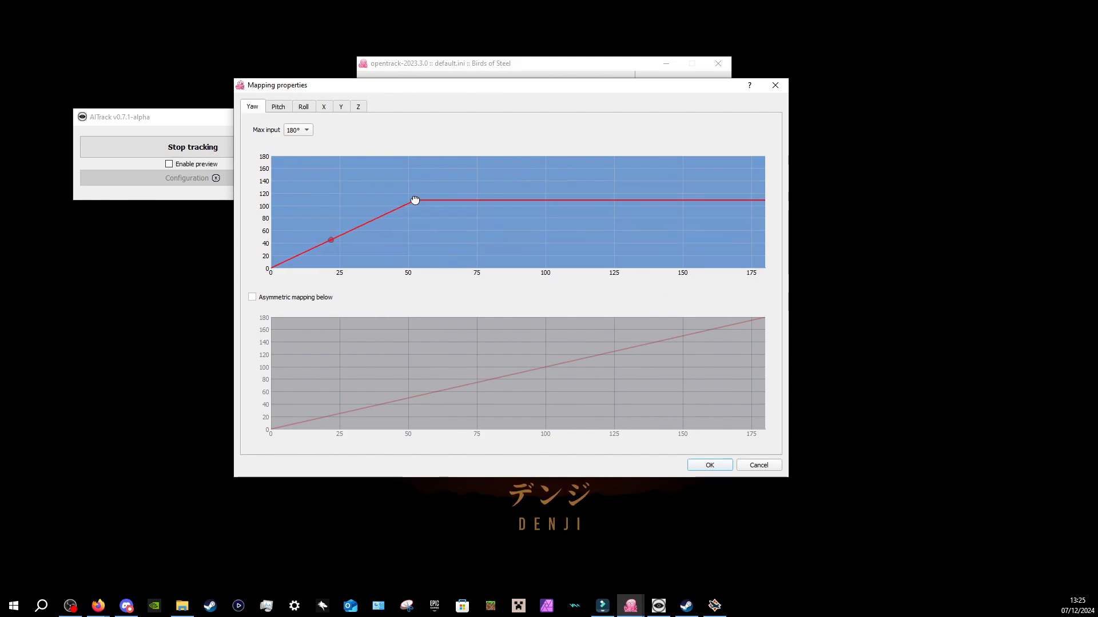
pyautogui.moveTo(415, 200); pyautogui.dragTo(409, 167)
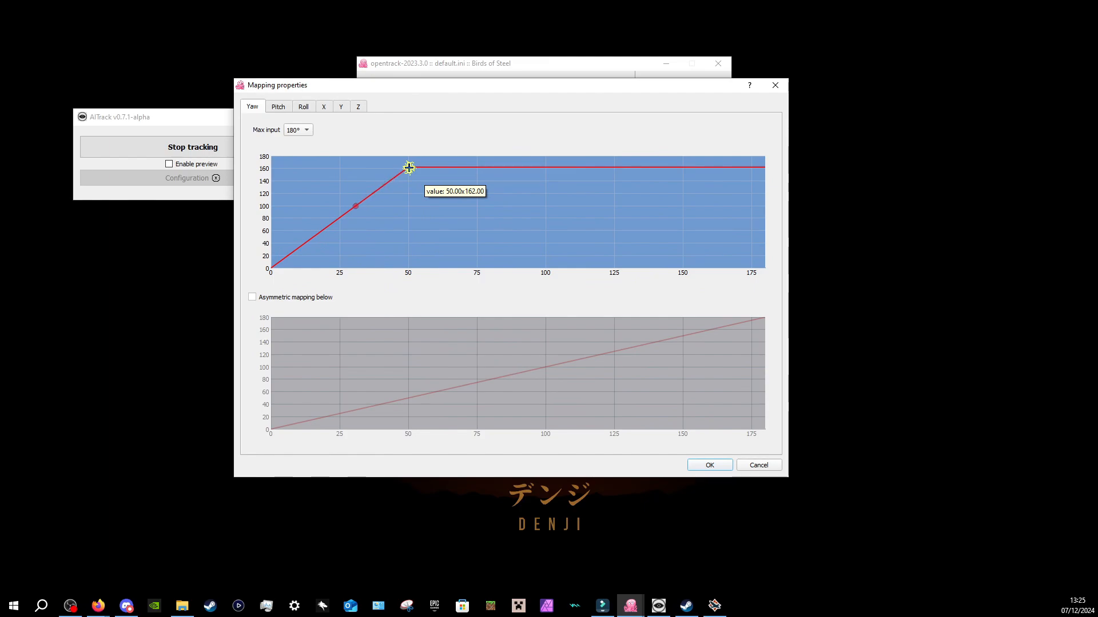
pyautogui.moveTo(408, 167); pyautogui.dragTo(410, 155)
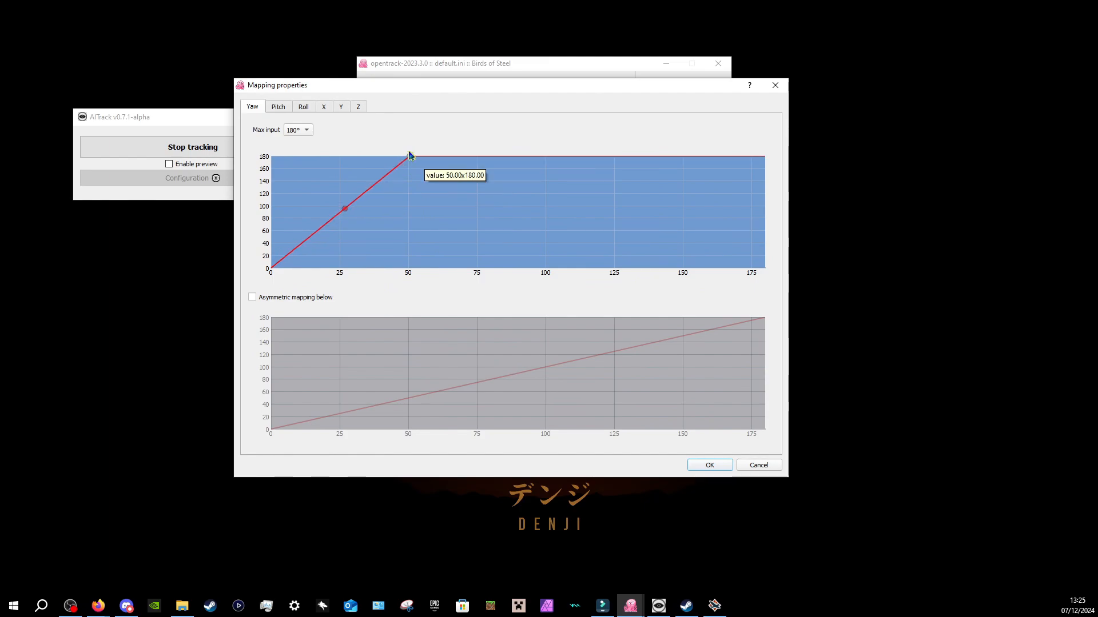
pyautogui.moveTo(453, 137)
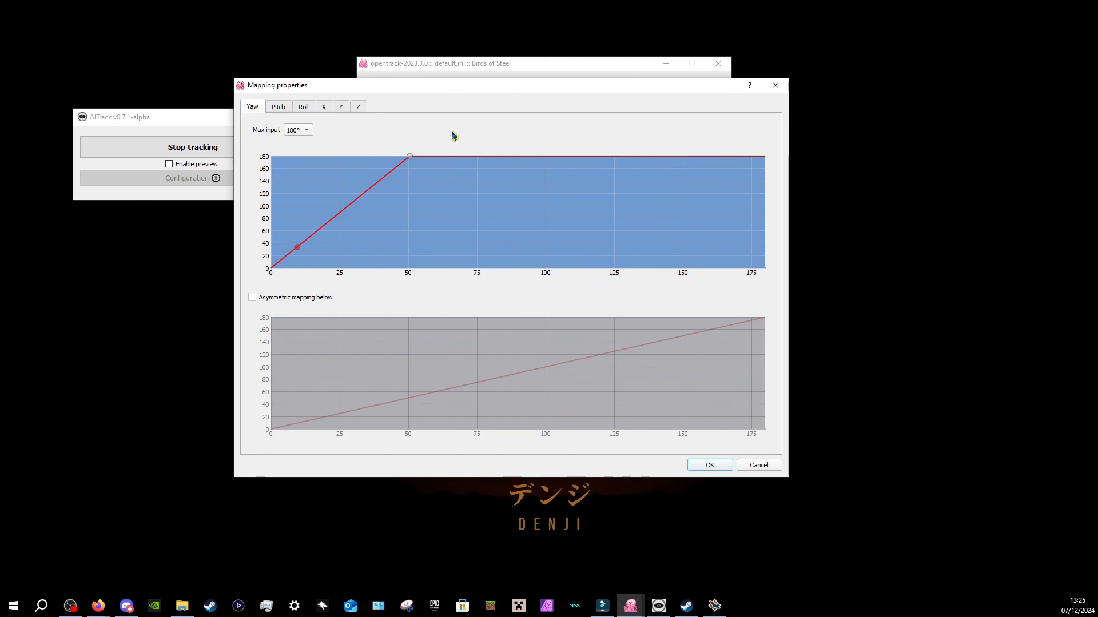
# - Adjust the yaw curve further, then view the Roll axis mapping curve
pyautogui.moveTo(298, 246); pyautogui.dragTo(271, 267)
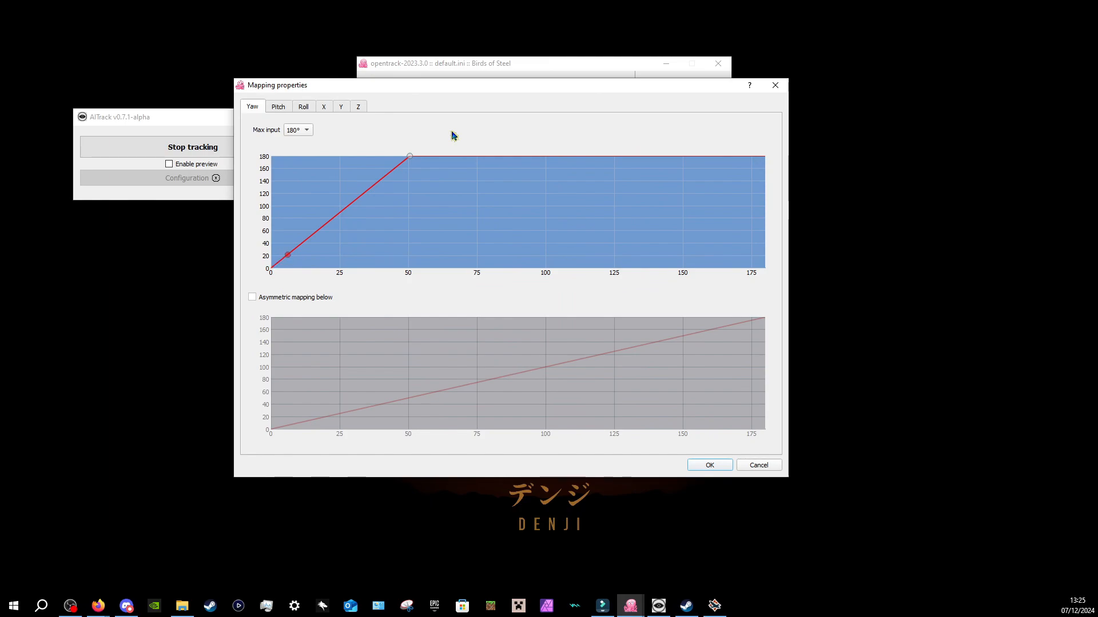
pyautogui.moveTo(287, 253); pyautogui.dragTo(322, 225)
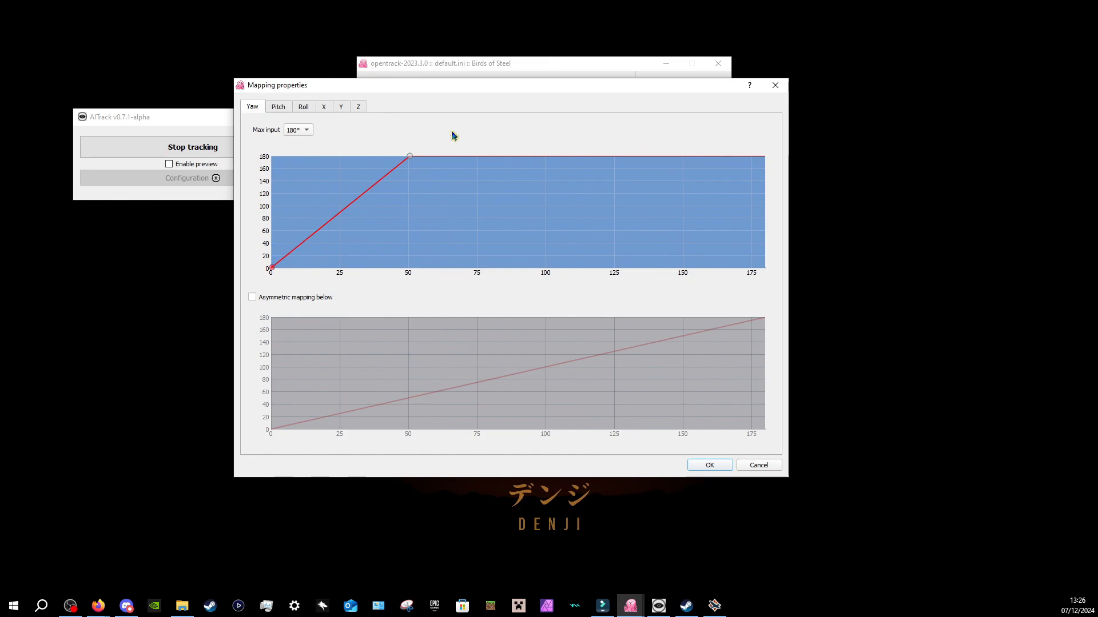
pyautogui.click(328, 222)
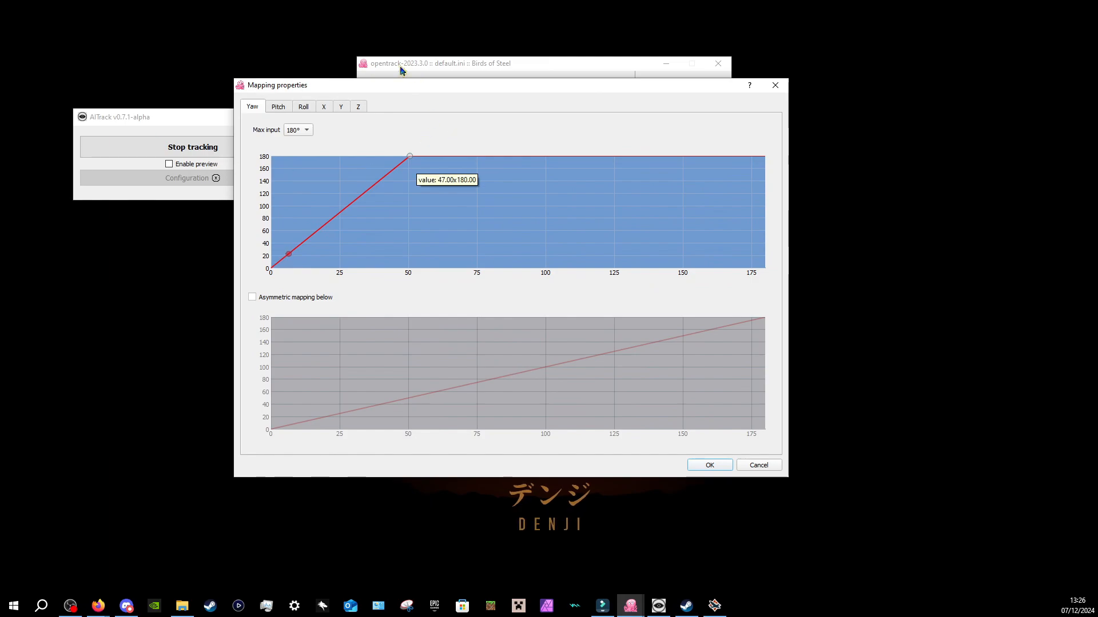
pyautogui.click(303, 106)
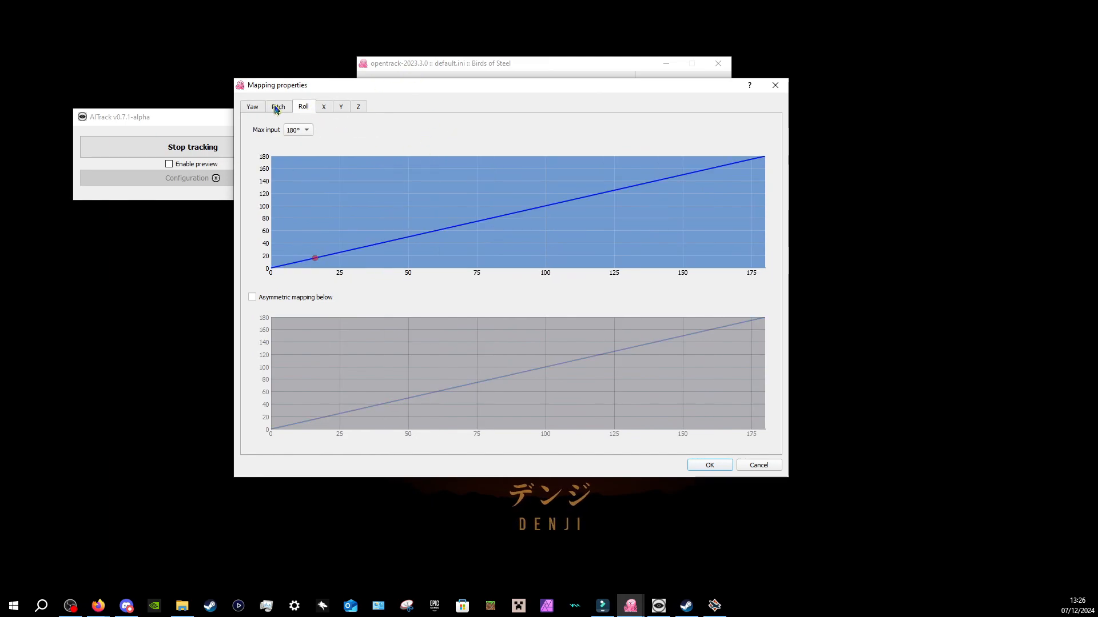